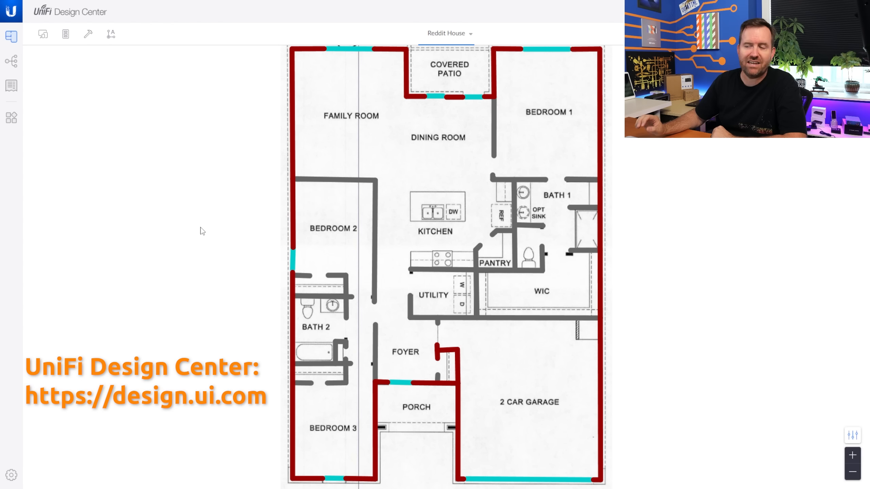
mouse_move(257, 176)
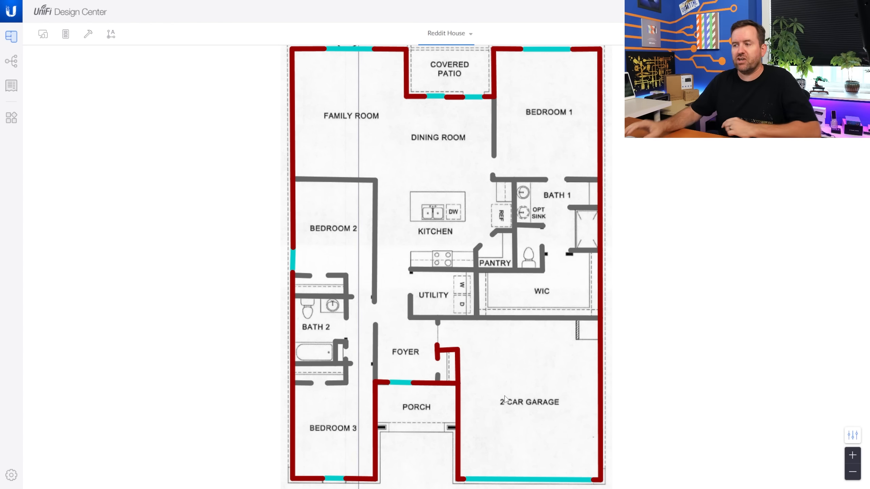
mouse_move(510, 358)
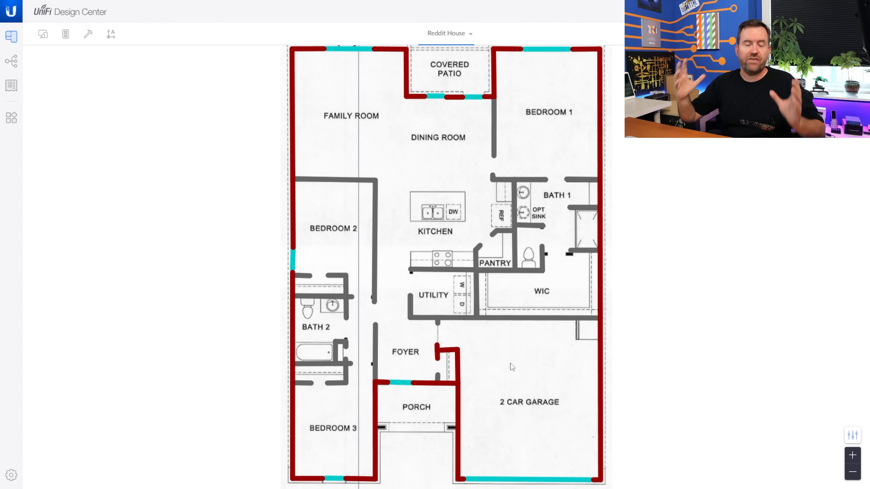
mouse_move(418, 356)
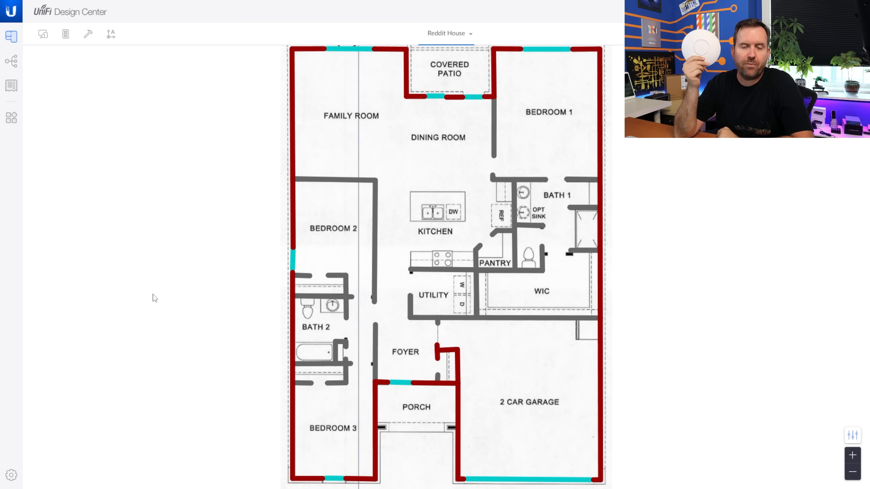
Open the Floor plan panel listing the Connections and Devices categories
click(43, 34)
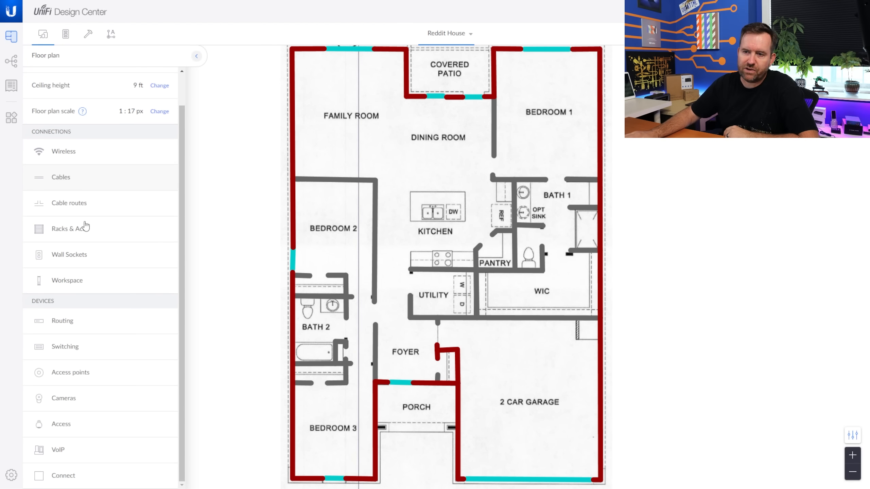
Browse the access point models and place a UniFi6 Lite in the dining room
click(70, 372)
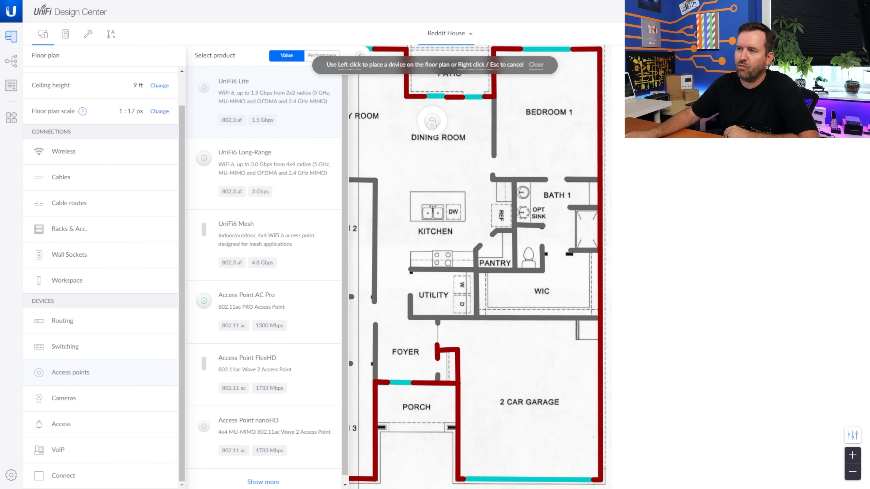
click(391, 315)
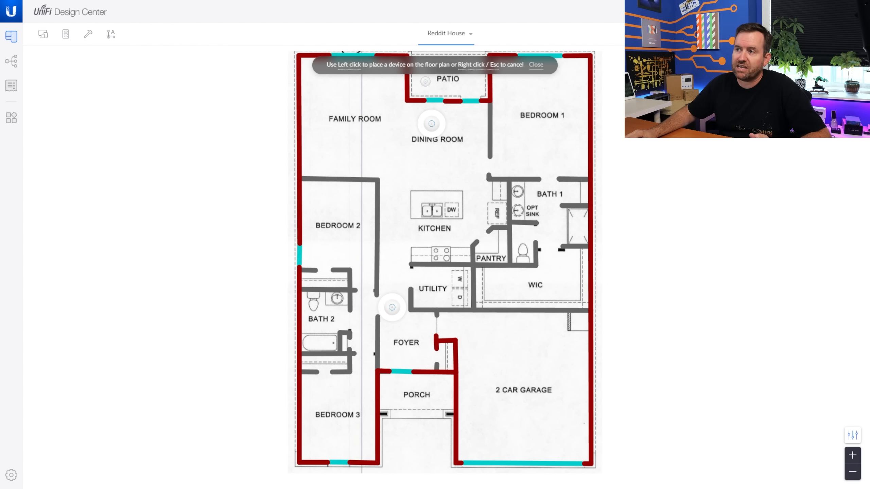
Stop placing access points and open the Coverage/opacity settings panel
click(431, 122)
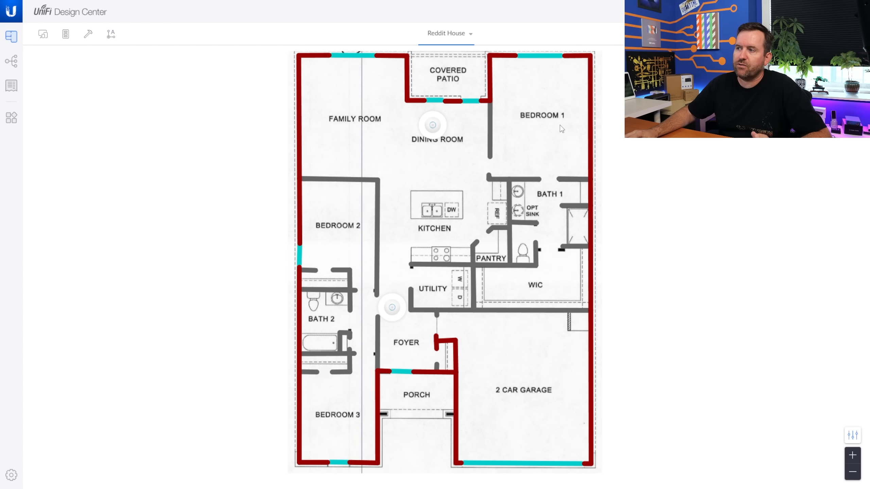
mouse_move(534, 190)
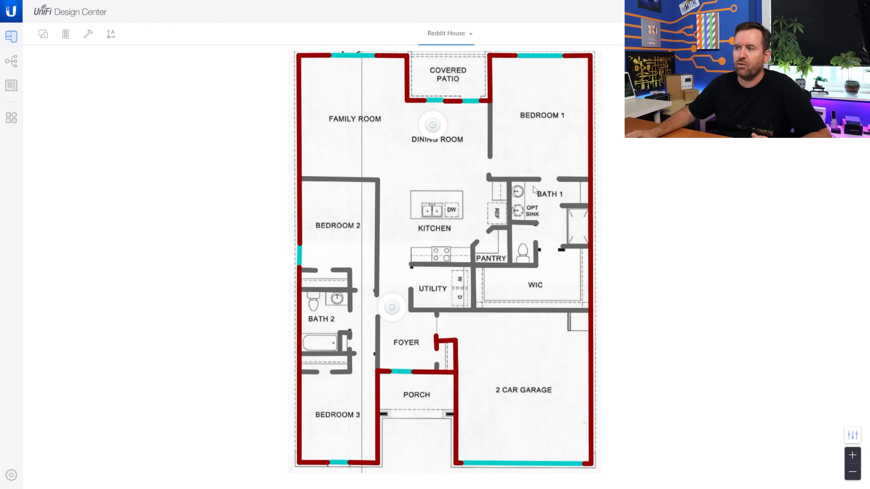
mouse_move(579, 295)
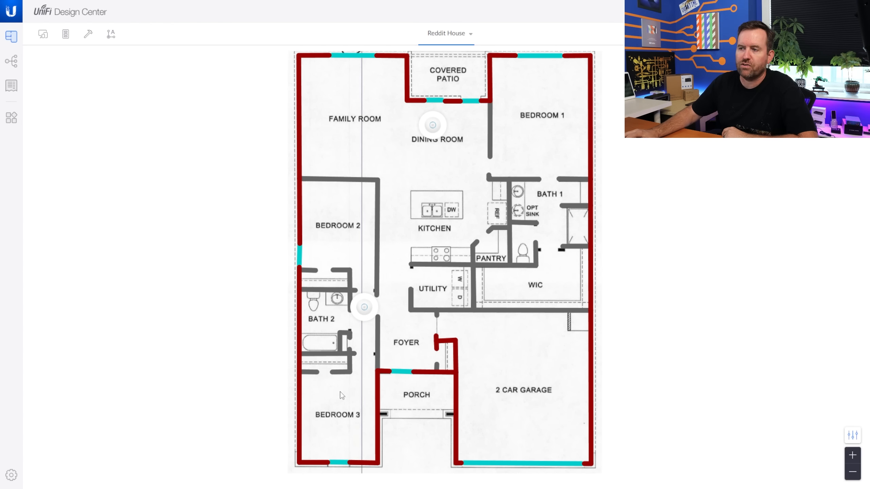
mouse_move(358, 340)
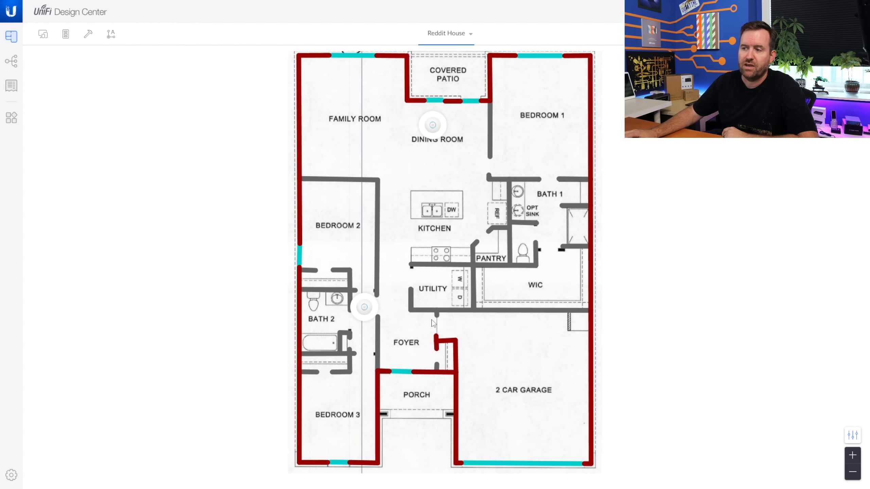
mouse_move(510, 430)
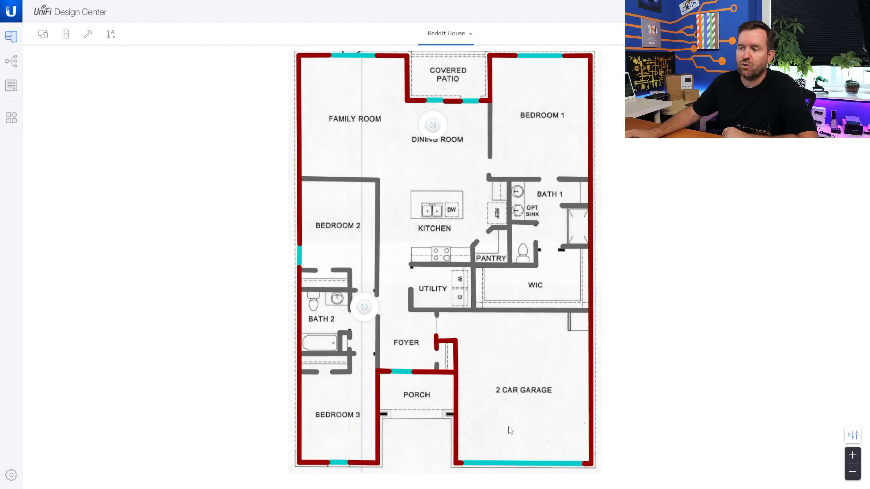
mouse_move(441, 417)
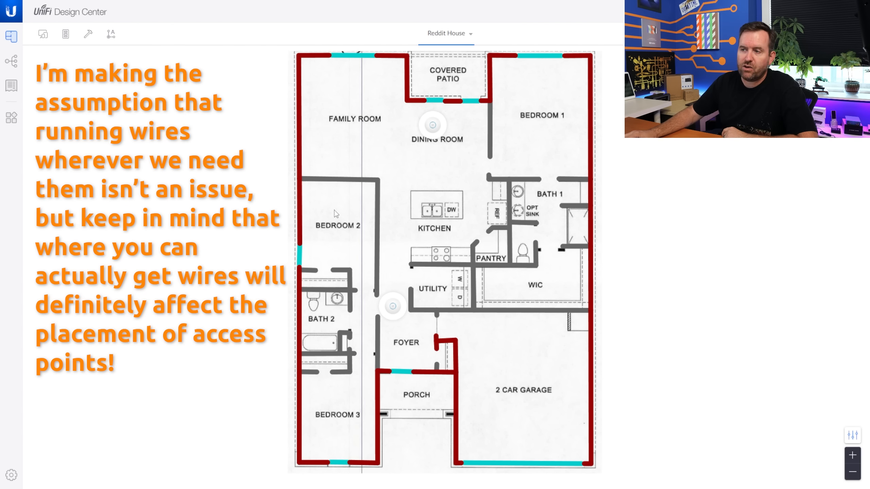
mouse_move(339, 283)
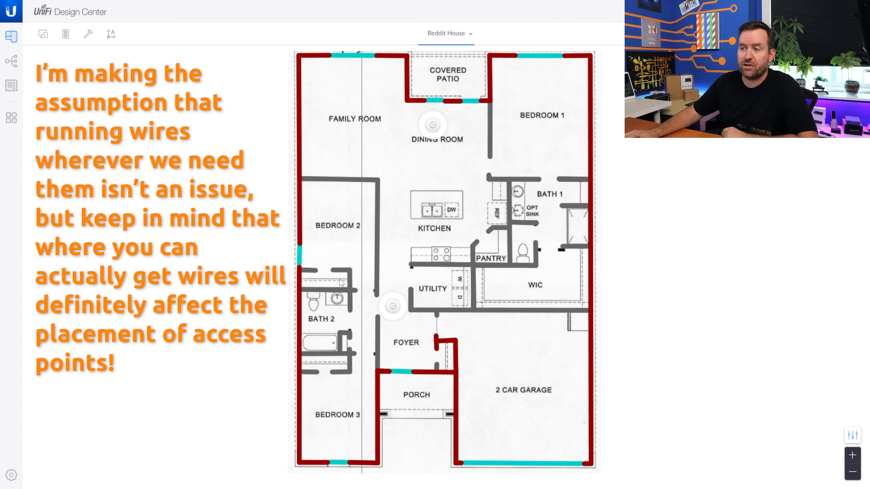
mouse_move(520, 417)
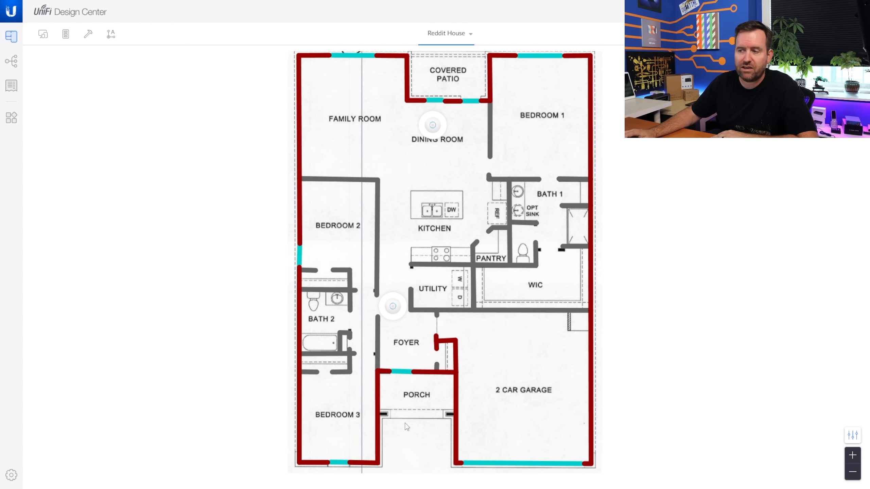
mouse_move(469, 380)
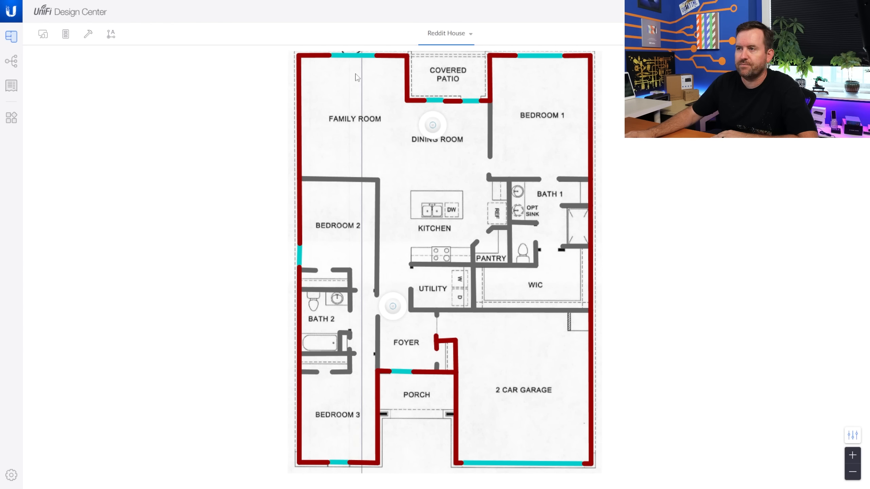
mouse_move(557, 305)
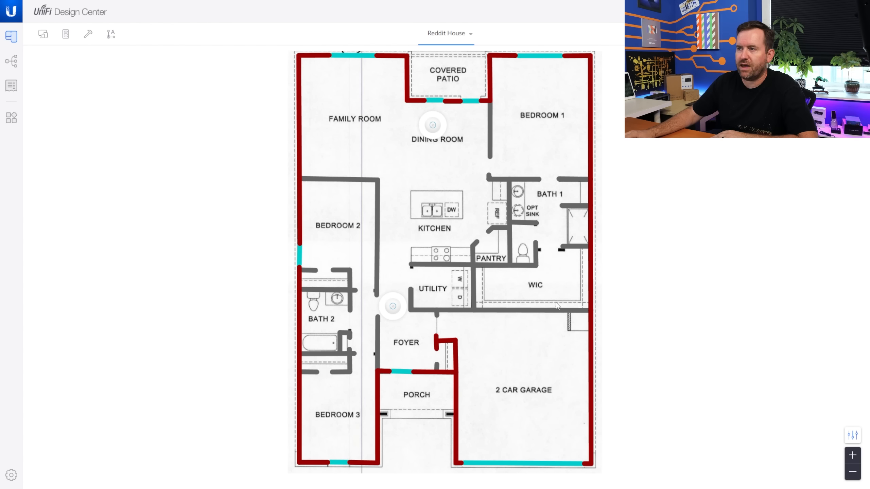
mouse_move(676, 382)
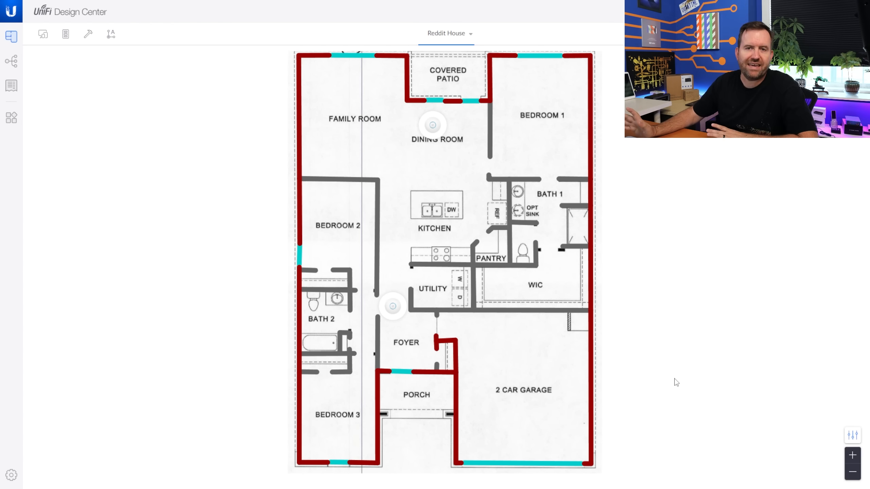
mouse_move(700, 388)
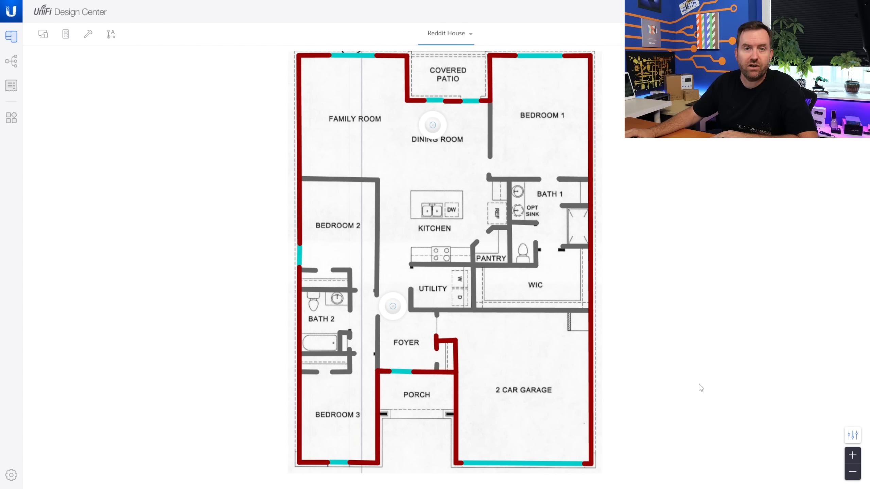
click(854, 435)
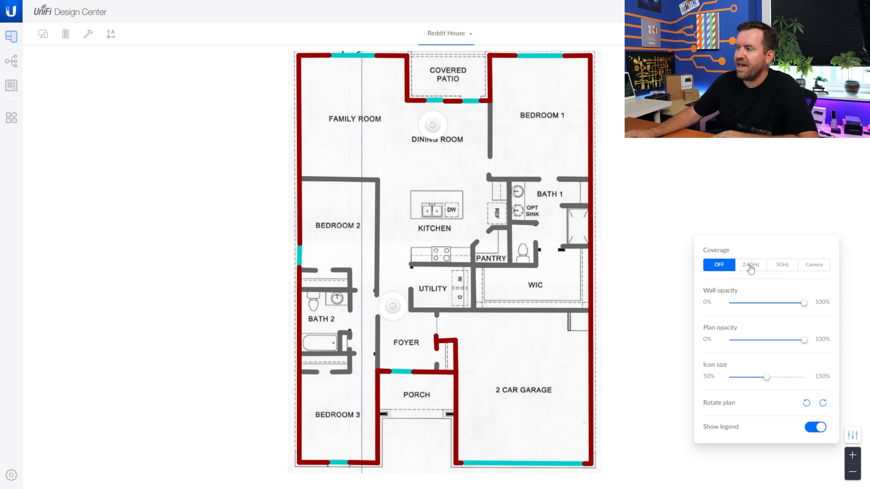
Turn on the 2.4GHz coverage heatmap in the Coverage panel
click(750, 265)
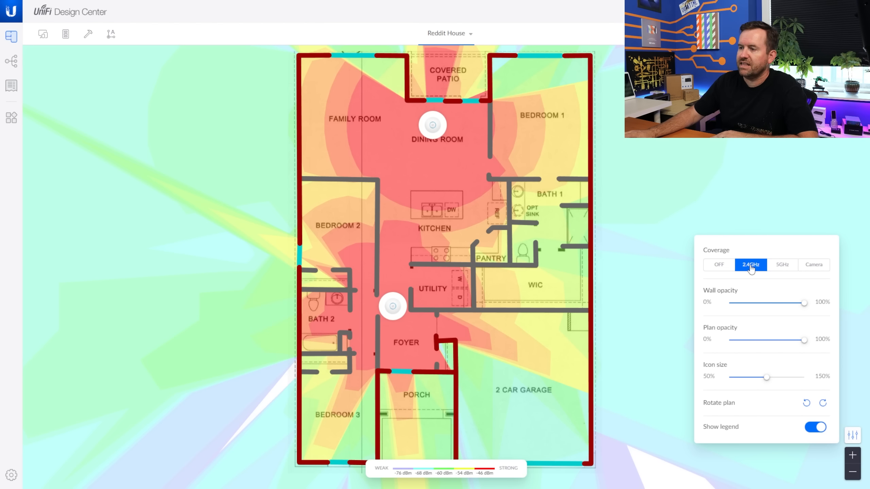
mouse_move(255, 378)
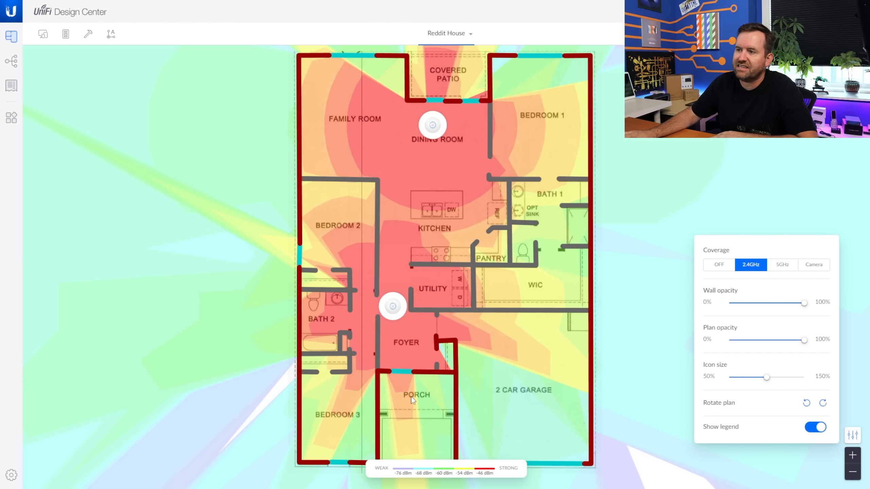
mouse_move(509, 378)
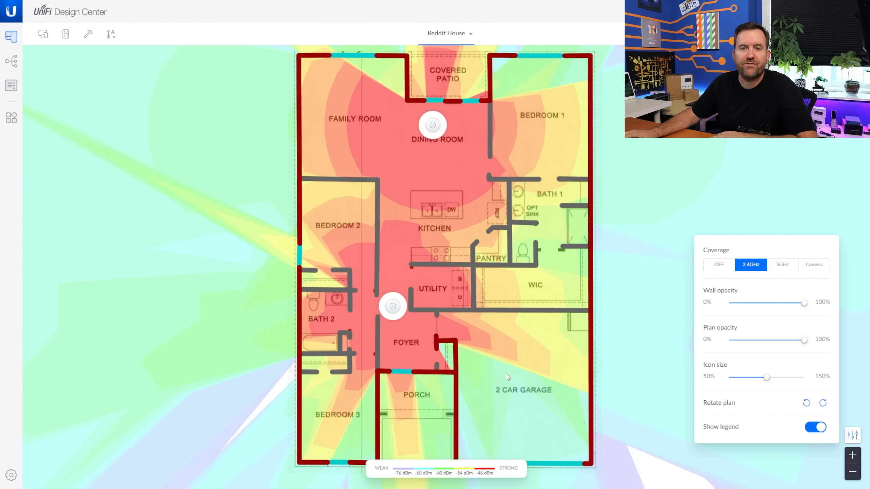
mouse_move(413, 352)
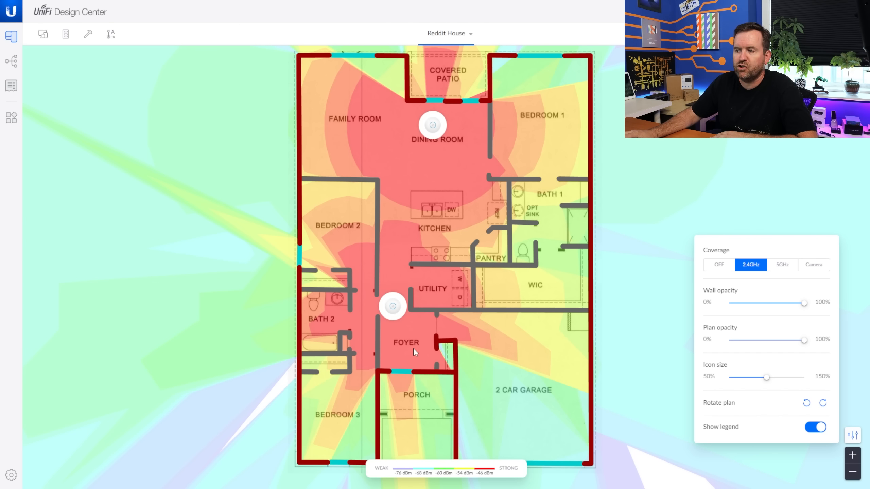
Try several positions for the lower access point, ending in the hallway by Utility
drag(393, 306, 400, 339)
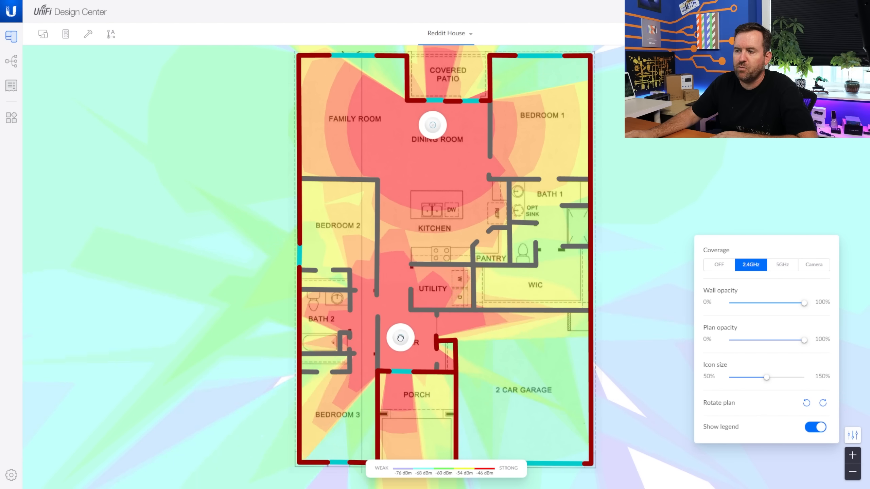
drag(400, 337, 390, 272)
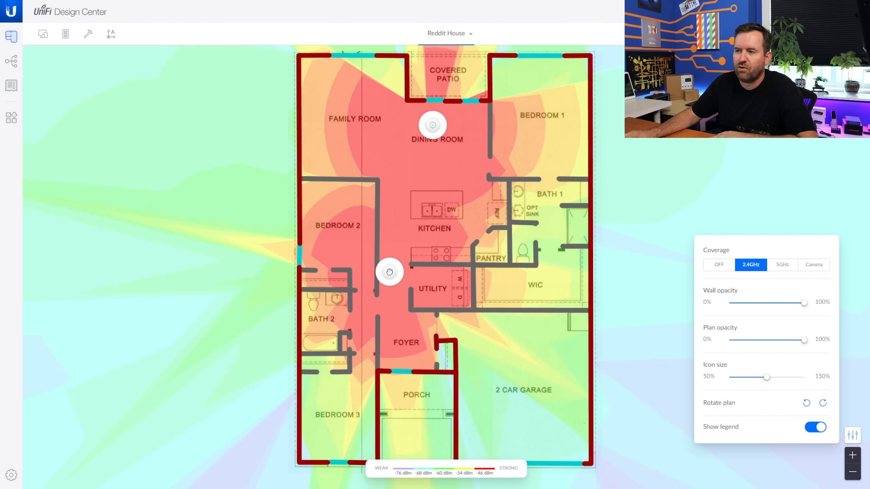
drag(390, 272, 413, 331)
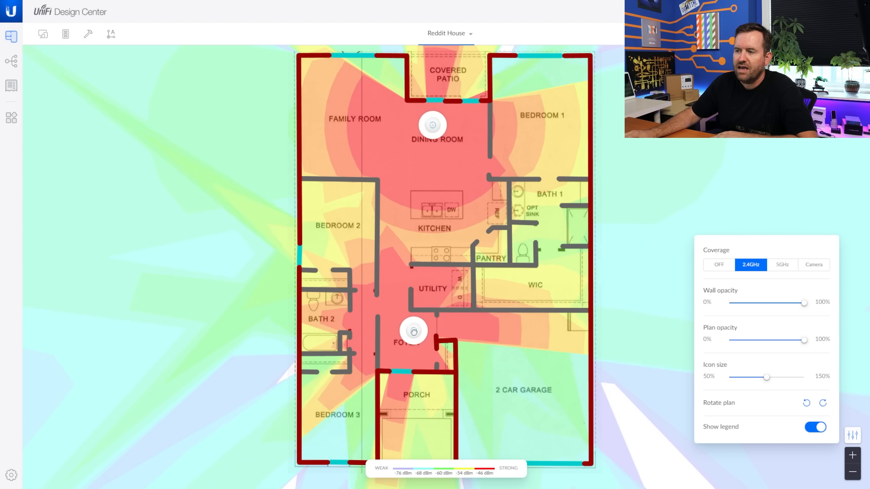
drag(414, 331, 407, 337)
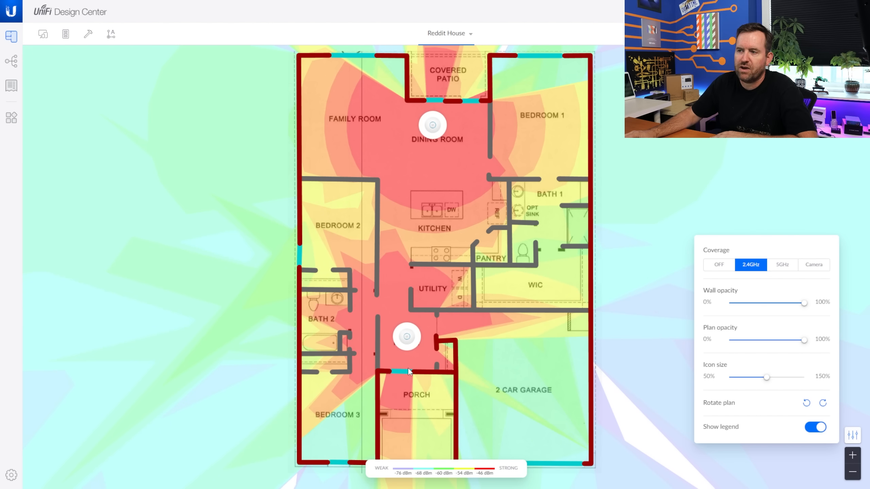
drag(407, 337, 391, 307)
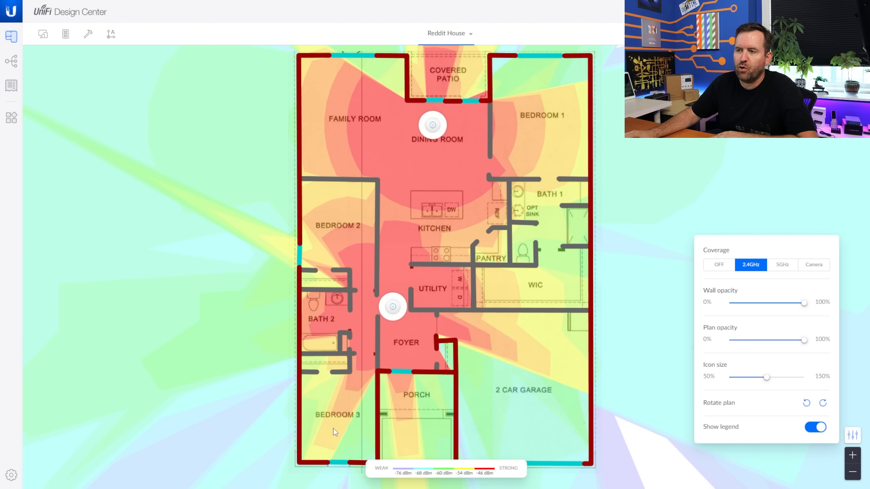
mouse_move(541, 407)
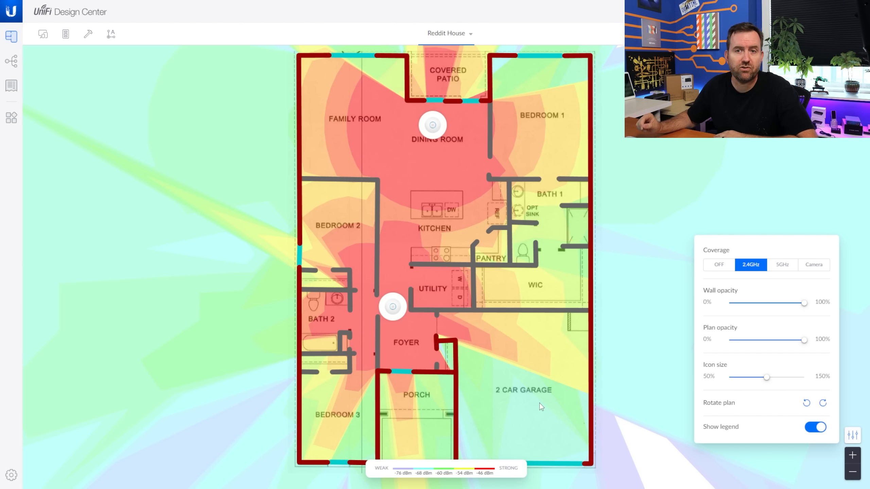
mouse_move(404, 131)
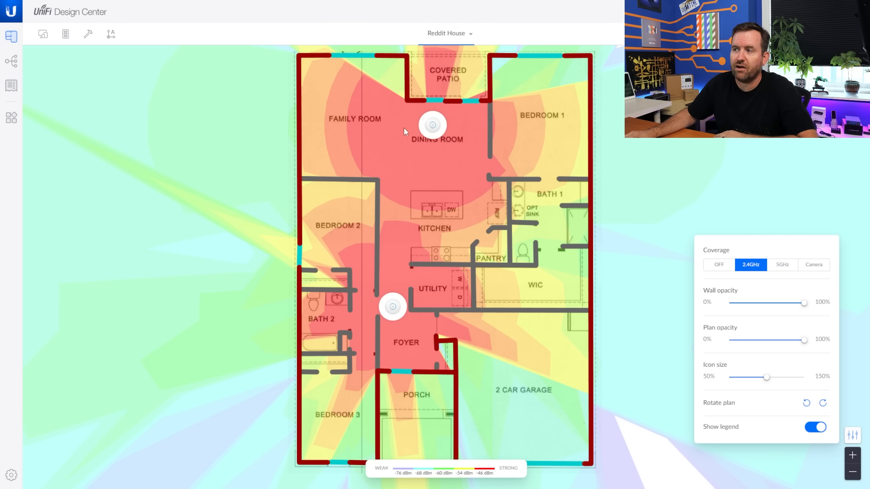
mouse_move(440, 157)
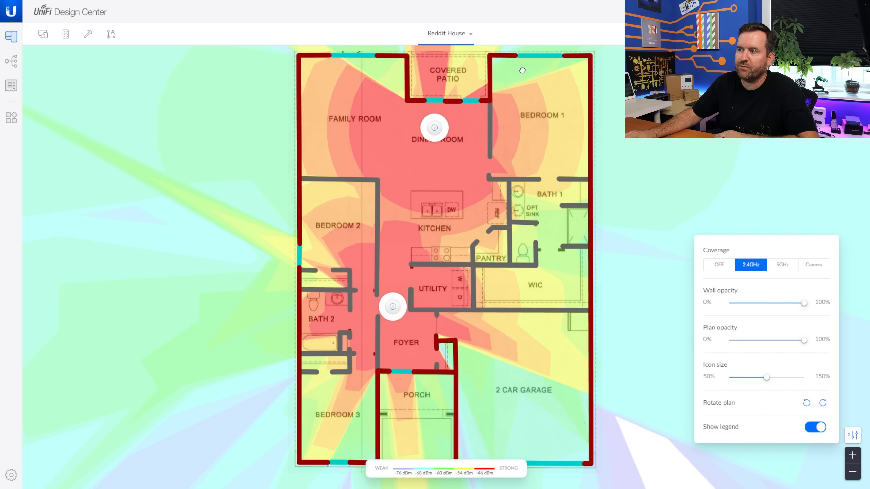
mouse_move(562, 101)
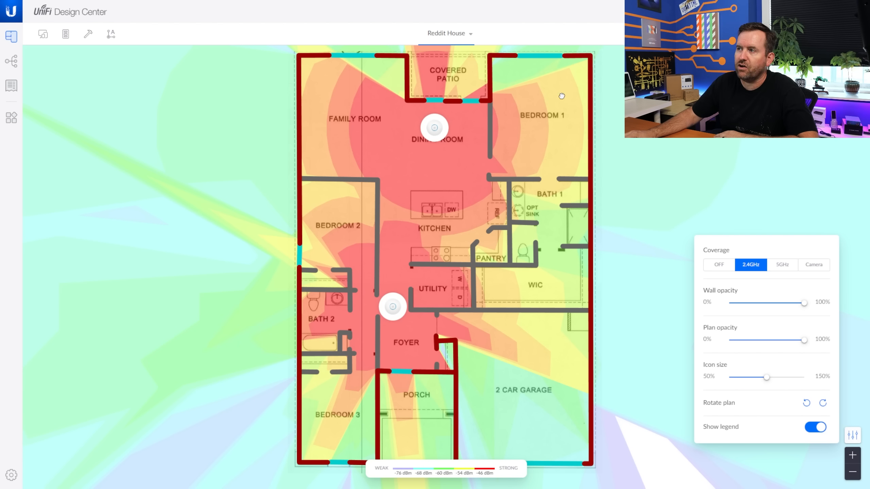
mouse_move(550, 68)
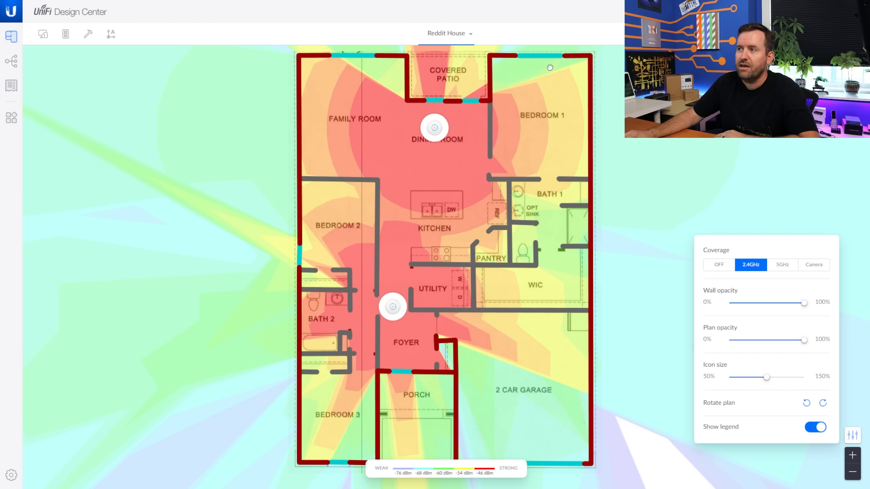
mouse_move(536, 132)
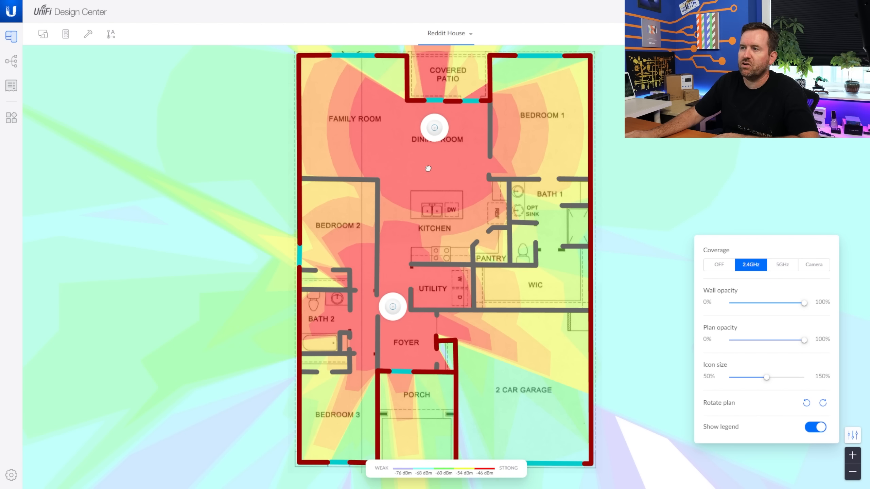
Try several spots for the dining-room access point, settling it beside the kitchen island
drag(434, 128, 436, 143)
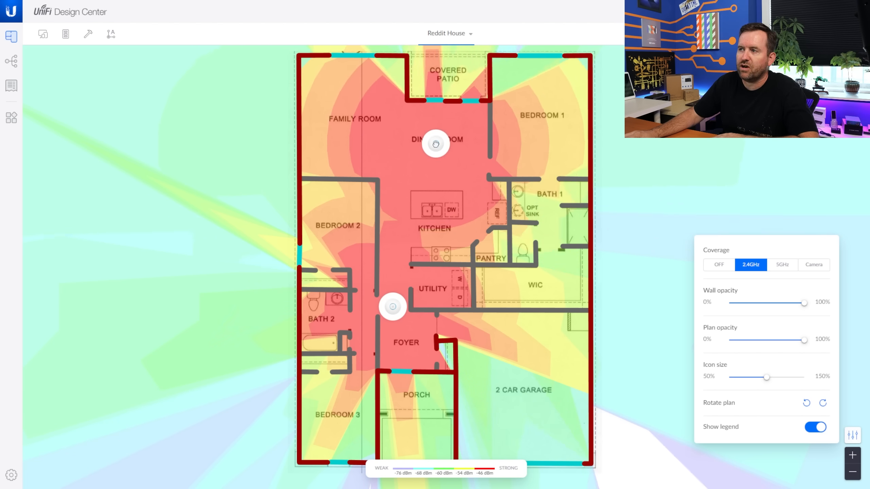
drag(436, 144, 435, 170)
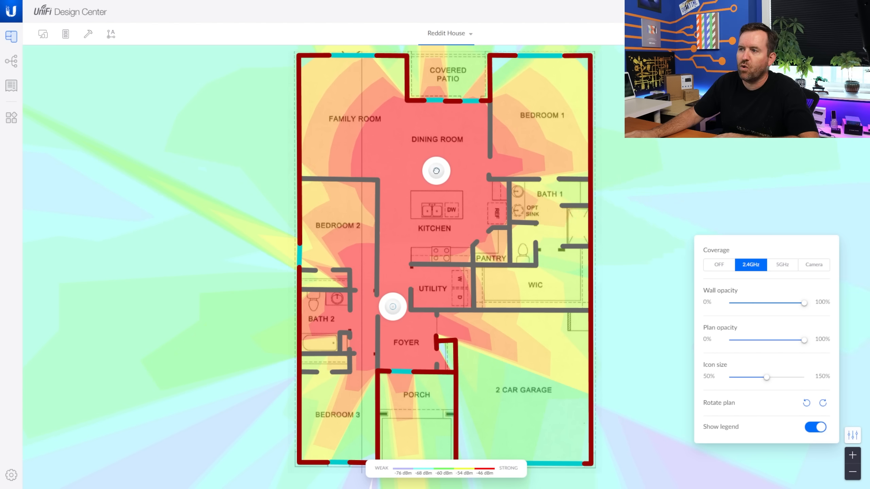
drag(436, 171, 440, 130)
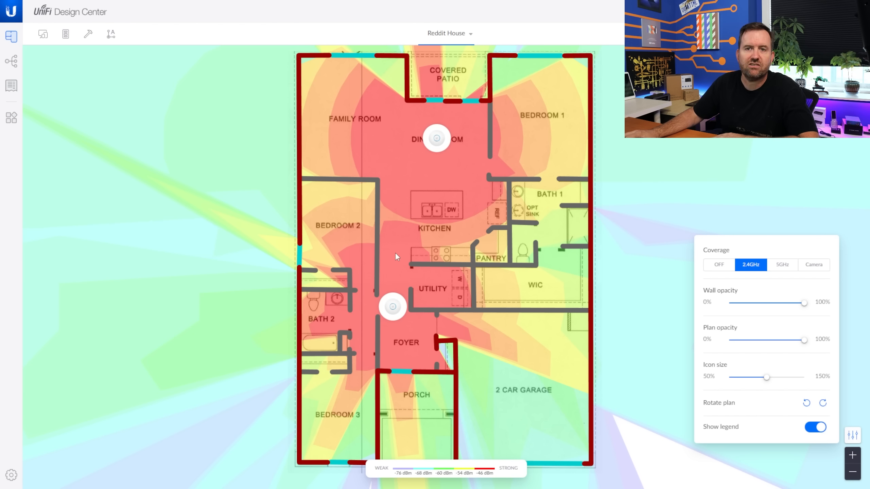
drag(435, 137, 435, 161)
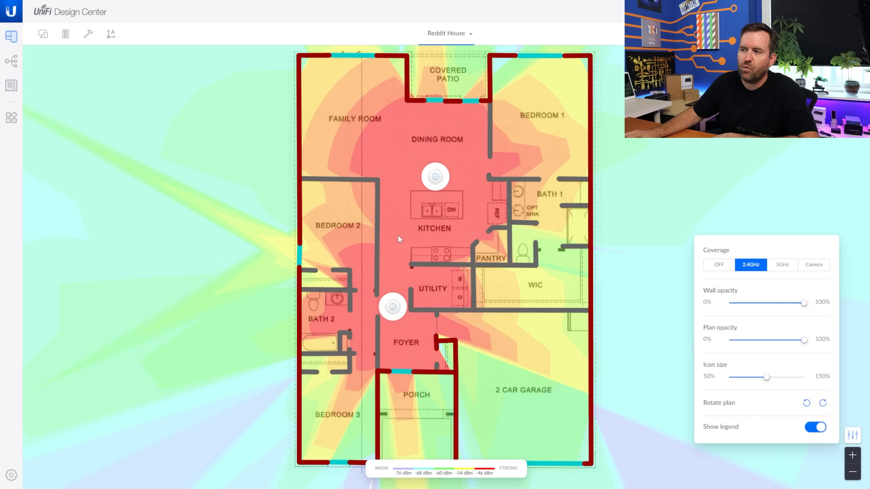
mouse_move(397, 258)
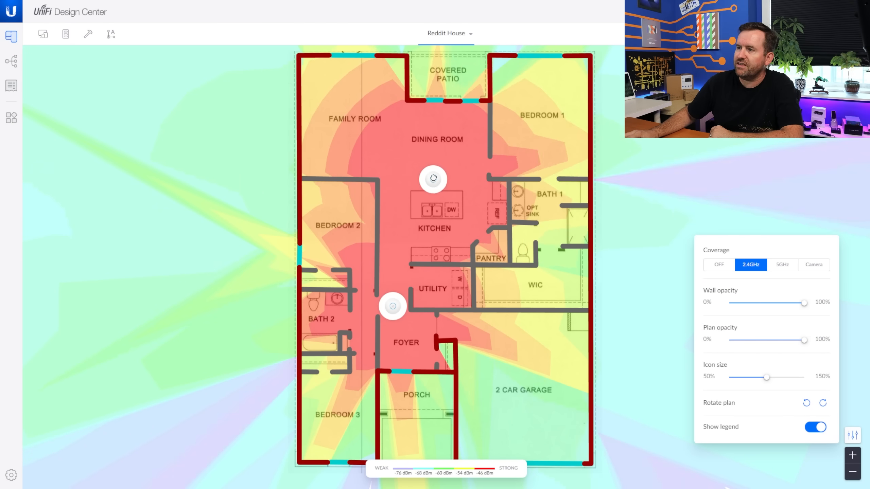
drag(432, 179, 435, 160)
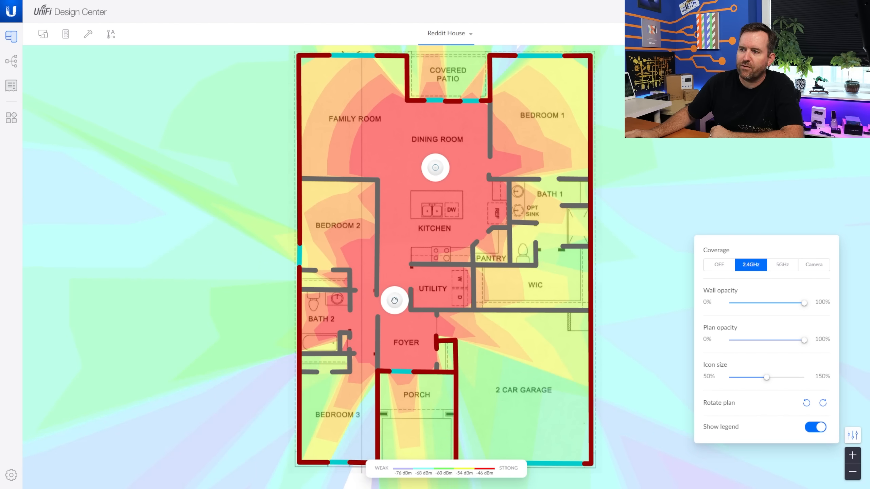
drag(435, 168, 433, 179)
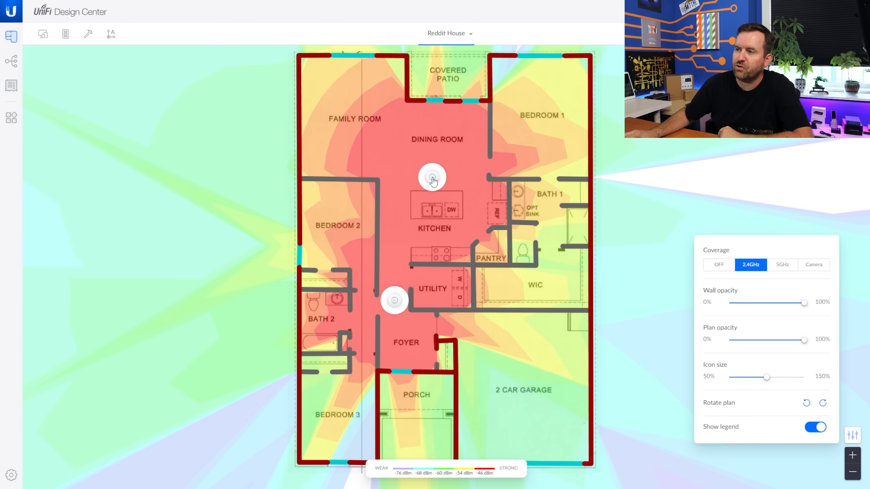
Move the upper access point back near the dining room's top wall and nudge the lower one down
drag(431, 176, 434, 135)
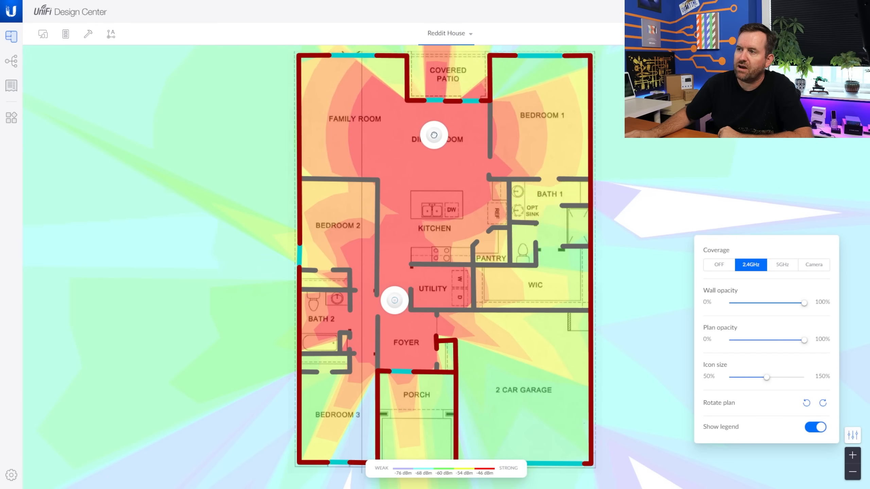
drag(434, 134, 432, 121)
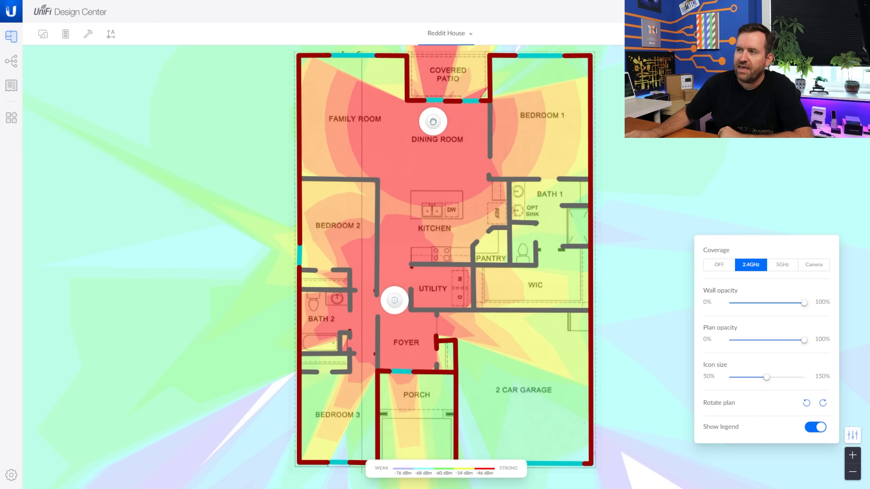
mouse_move(424, 193)
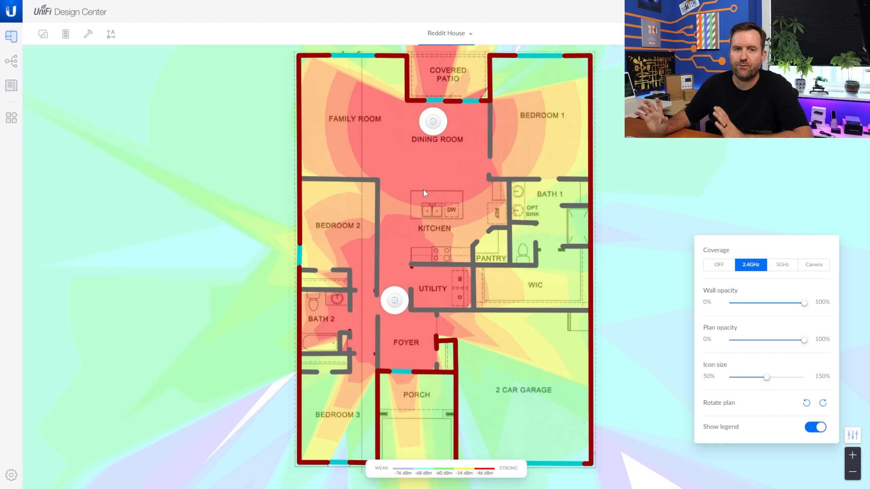
mouse_move(440, 125)
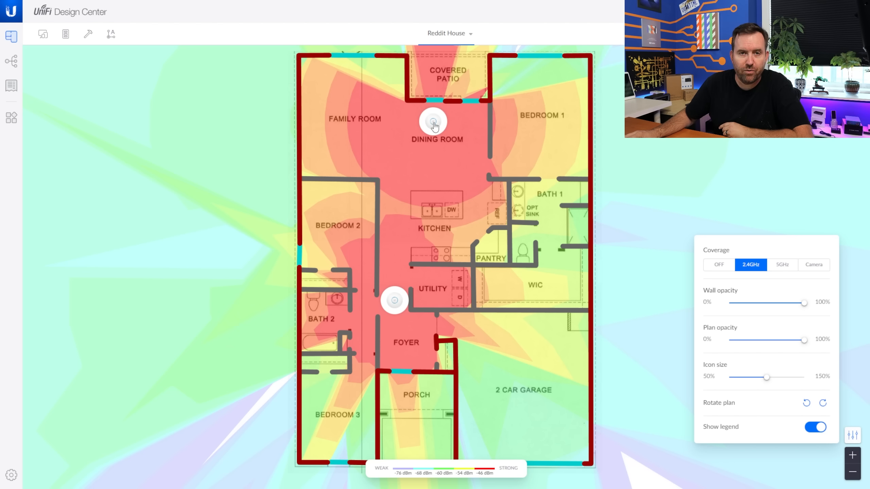
mouse_move(395, 300)
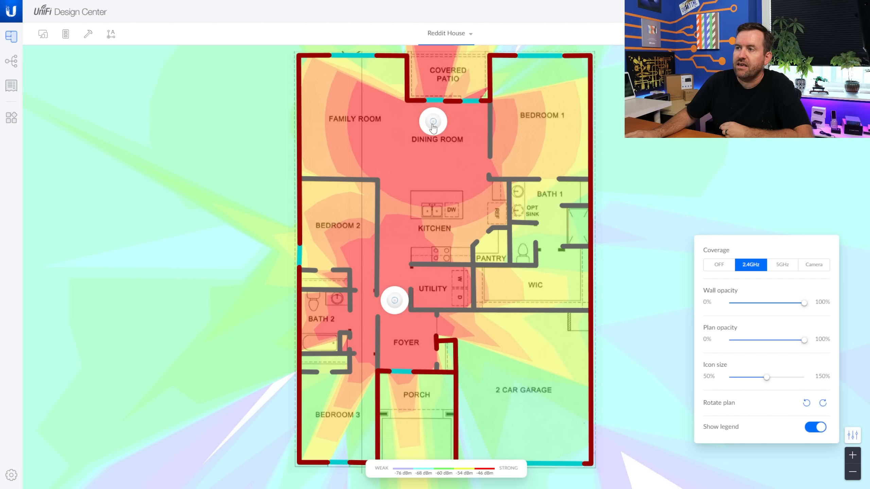
mouse_move(362, 102)
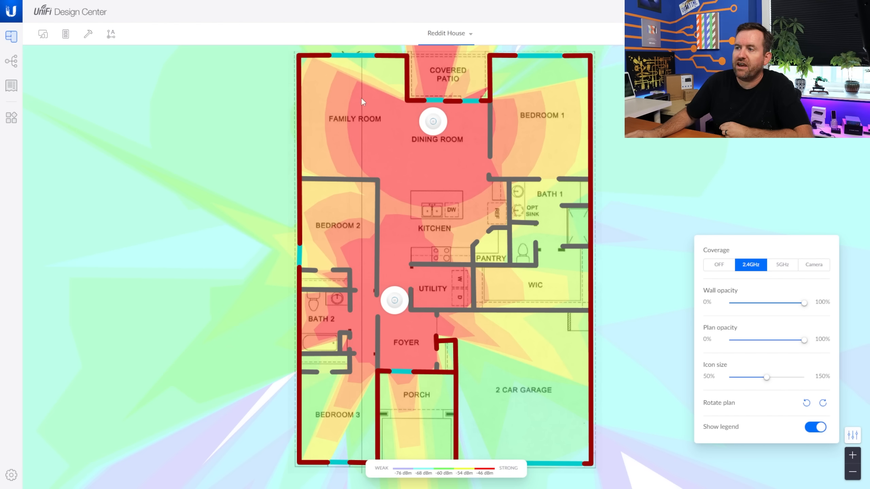
mouse_move(352, 105)
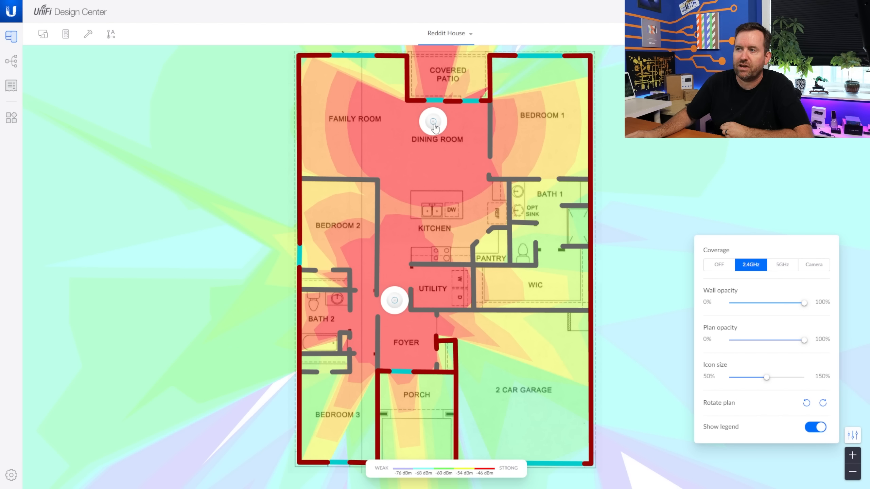
mouse_move(527, 159)
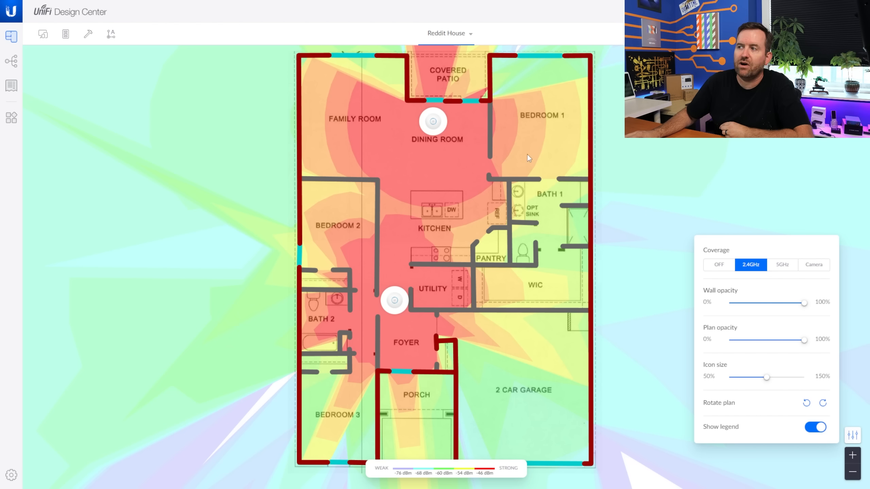
mouse_move(541, 149)
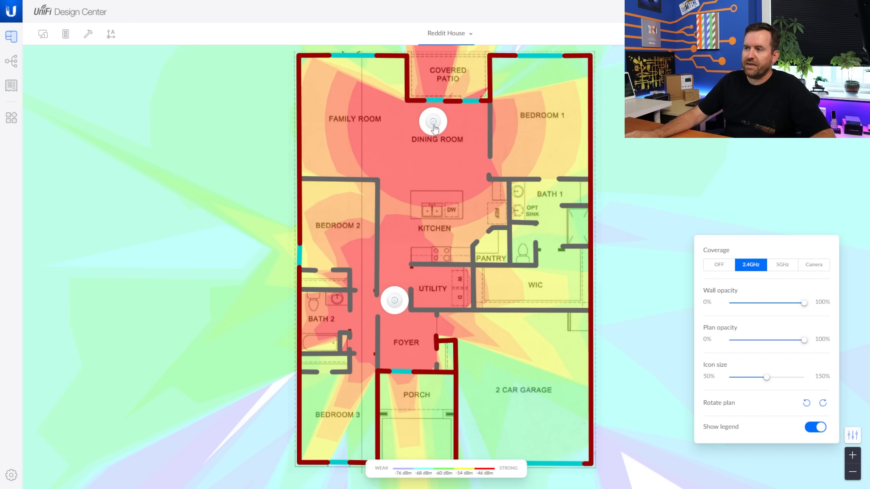
mouse_move(356, 102)
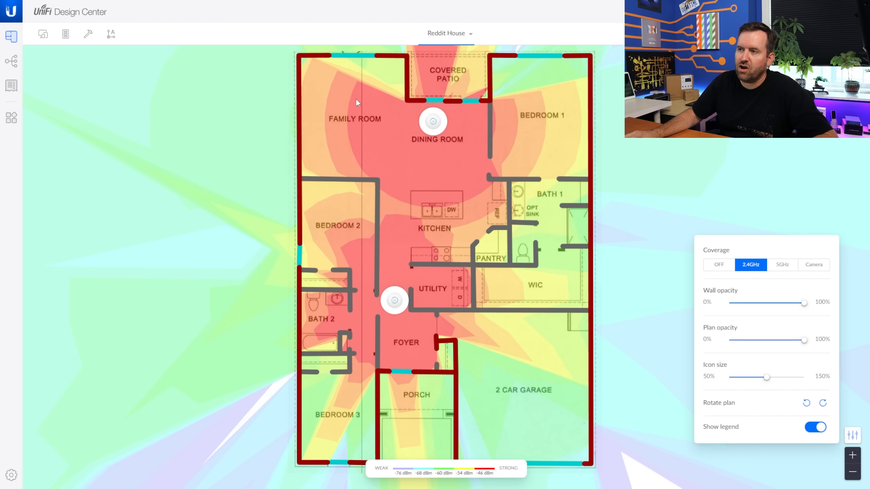
mouse_move(401, 329)
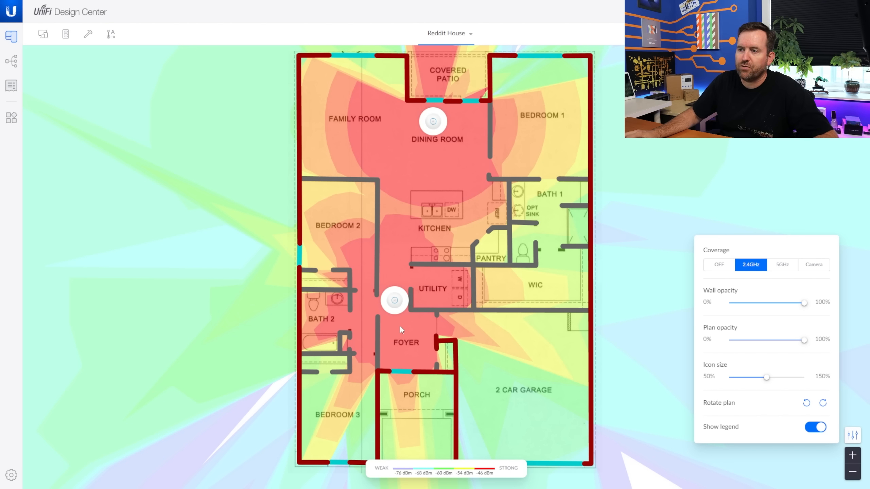
drag(394, 300, 394, 308)
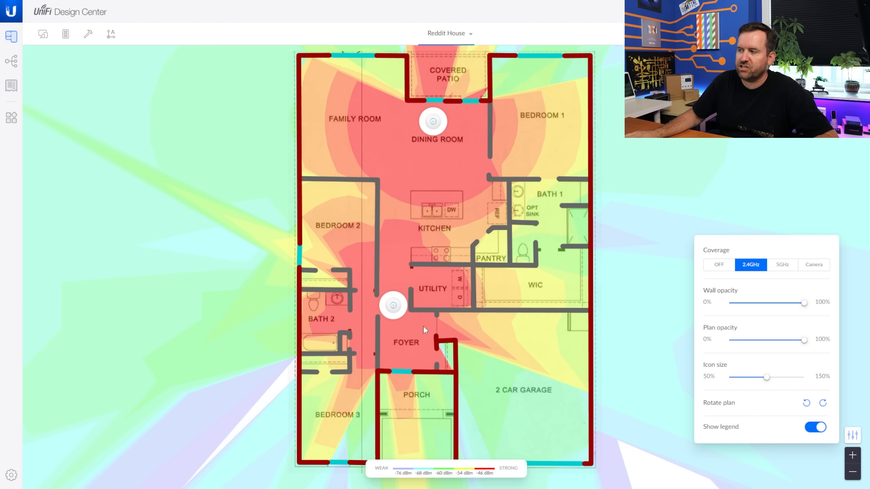
mouse_move(601, 306)
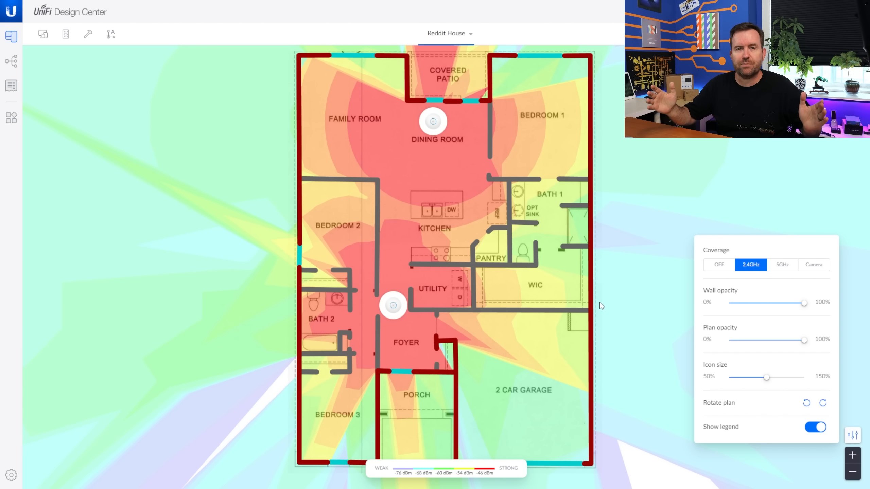
mouse_move(627, 298)
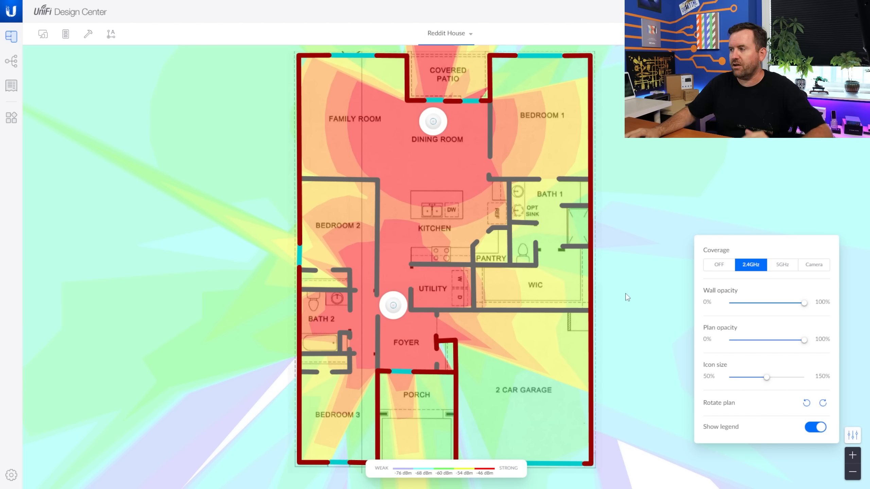
Switch the Coverage heatmap to 5GHz and review the tighter signal zones
click(781, 265)
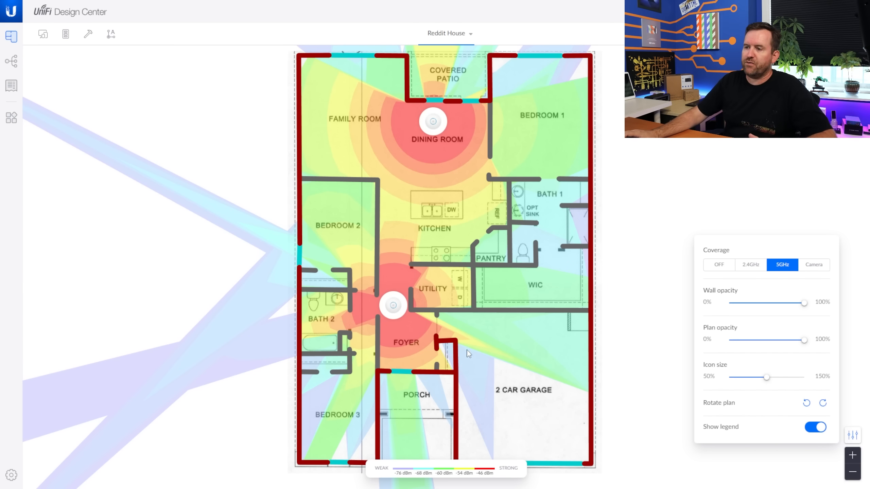
mouse_move(537, 420)
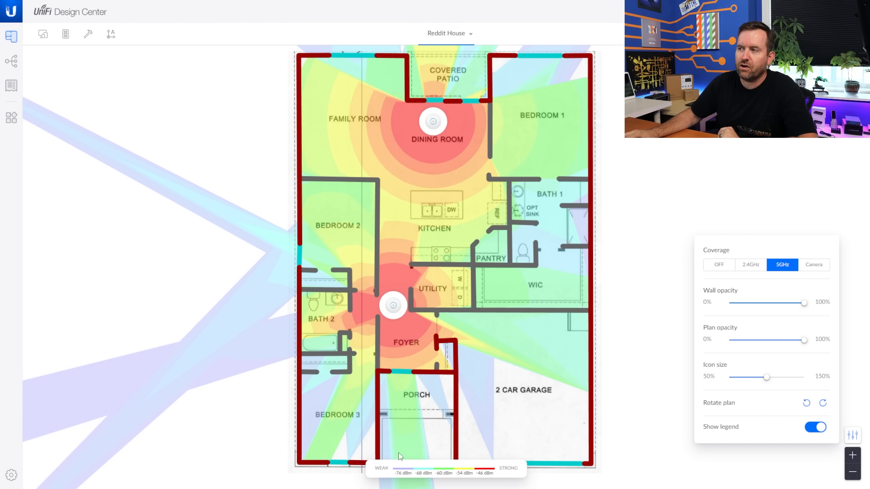
mouse_move(545, 84)
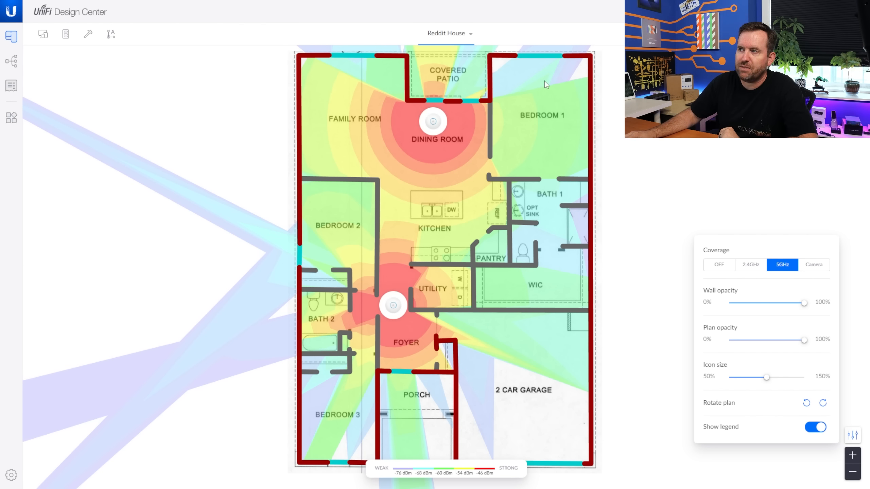
mouse_move(528, 89)
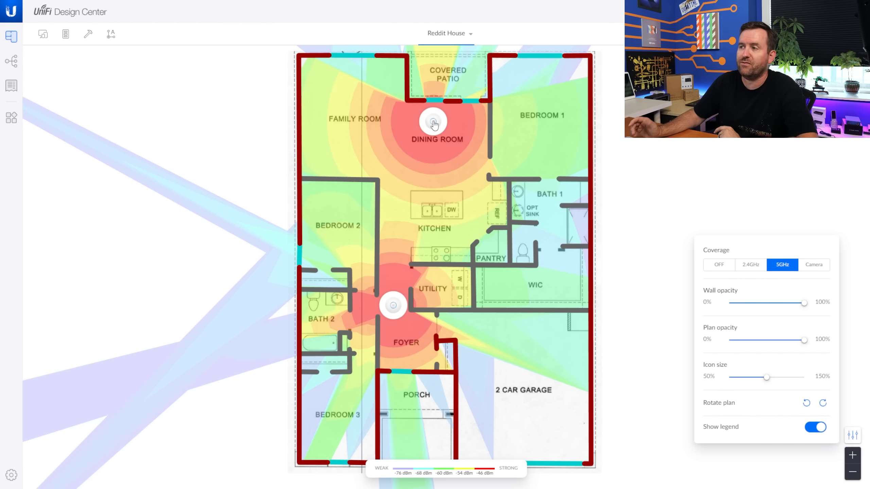
mouse_move(520, 96)
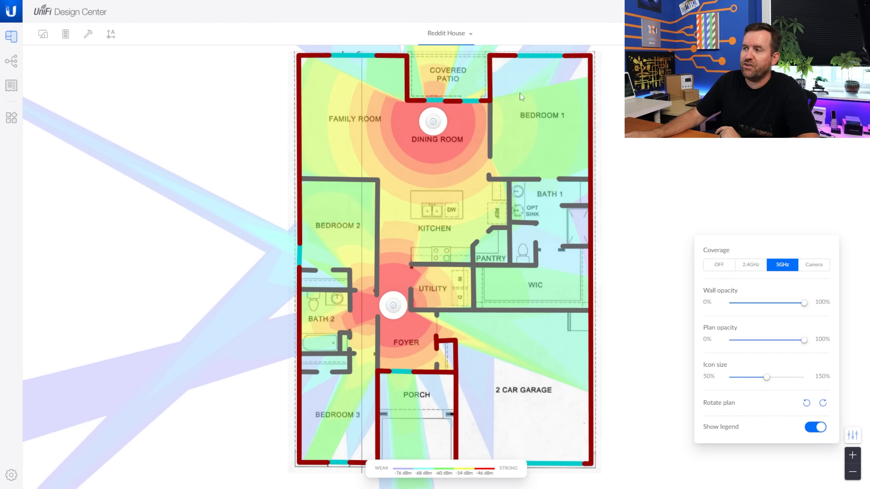
mouse_move(389, 124)
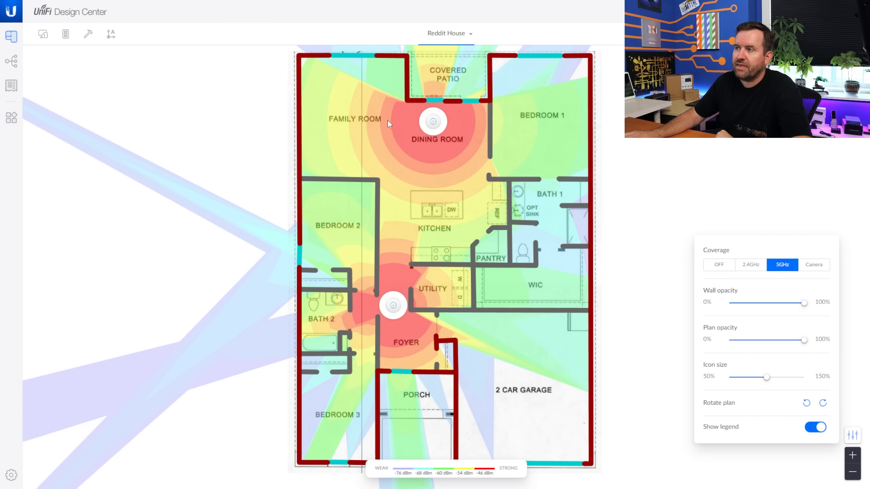
click(332, 56)
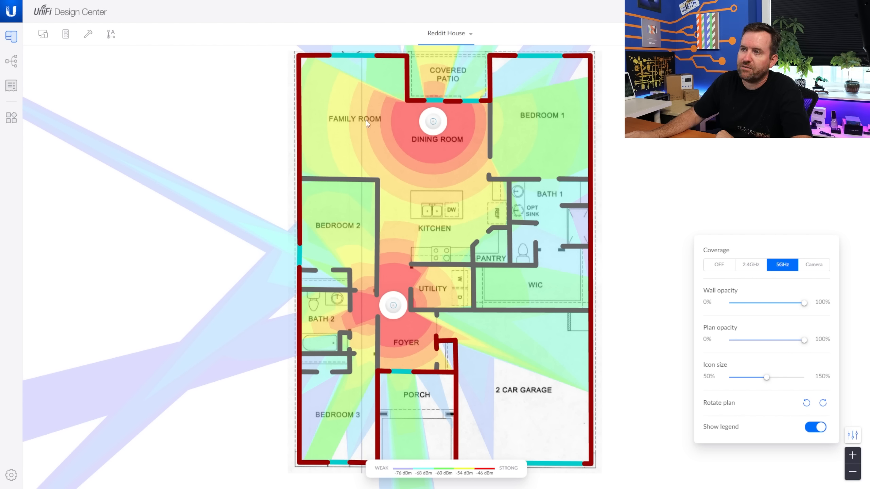
mouse_move(306, 124)
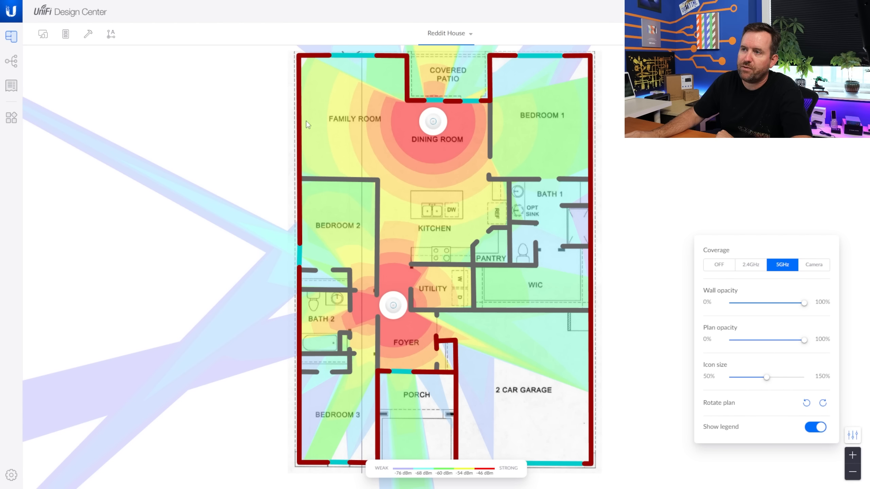
mouse_move(421, 126)
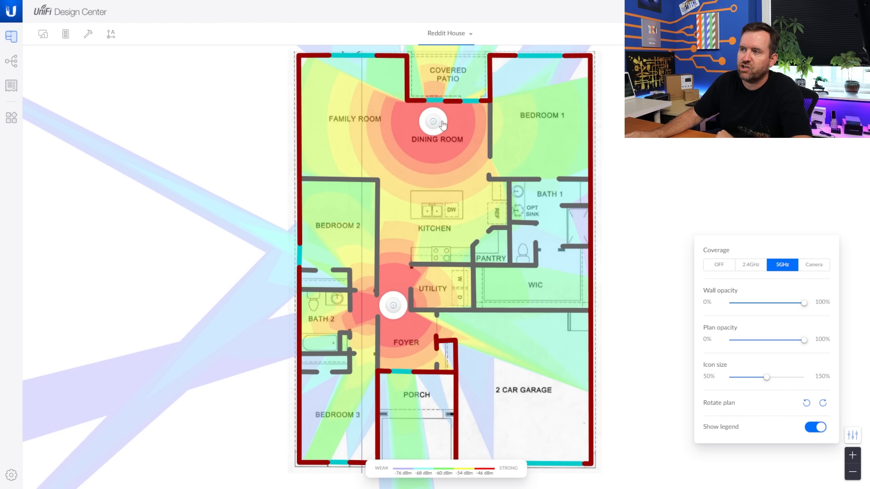
mouse_move(310, 129)
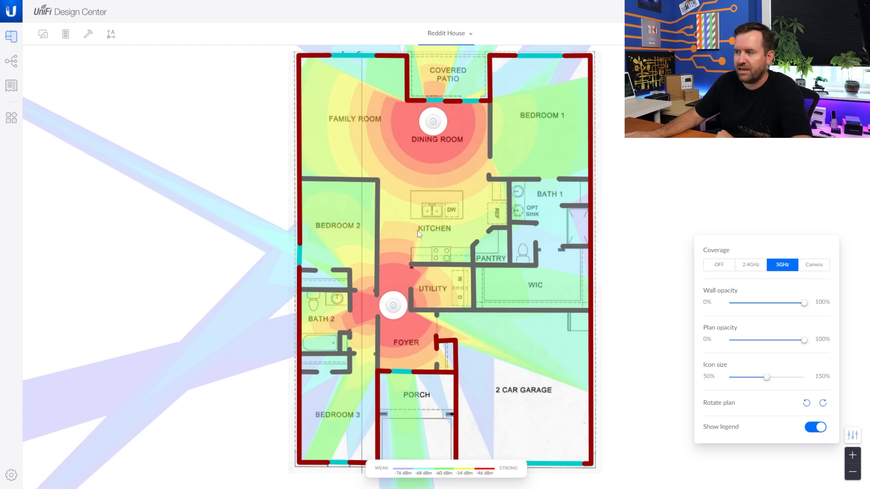
mouse_move(526, 344)
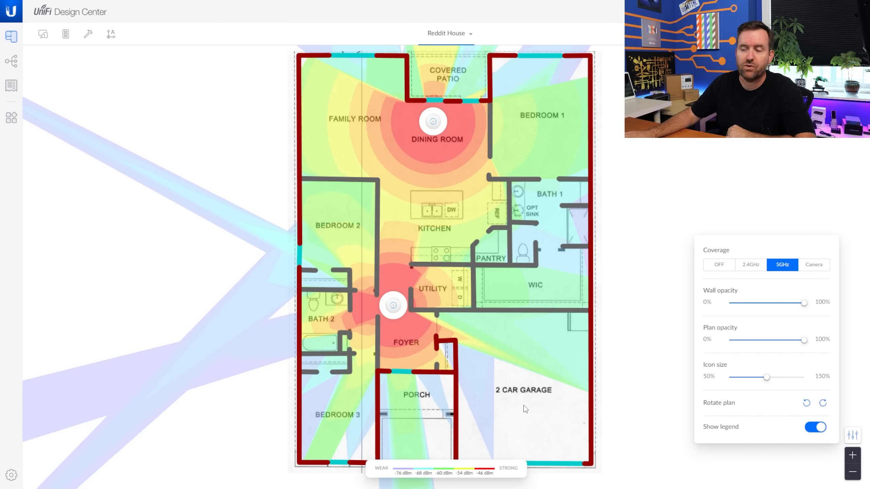
mouse_move(438, 136)
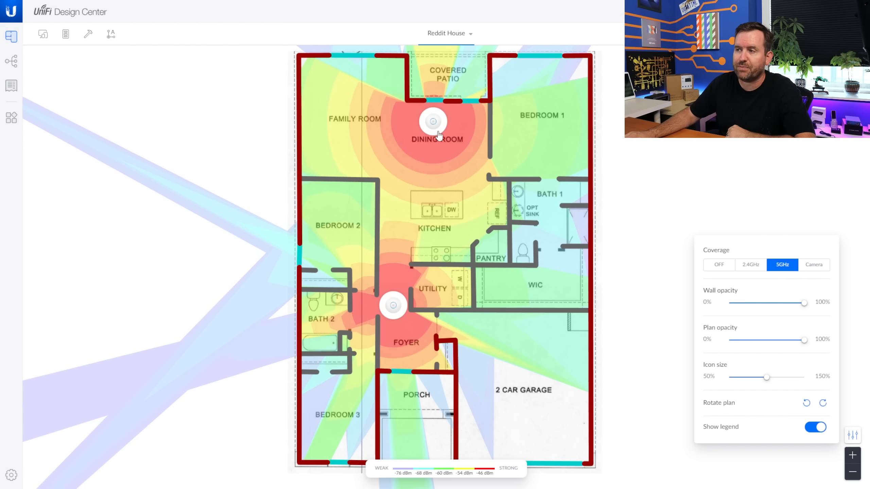
mouse_move(536, 444)
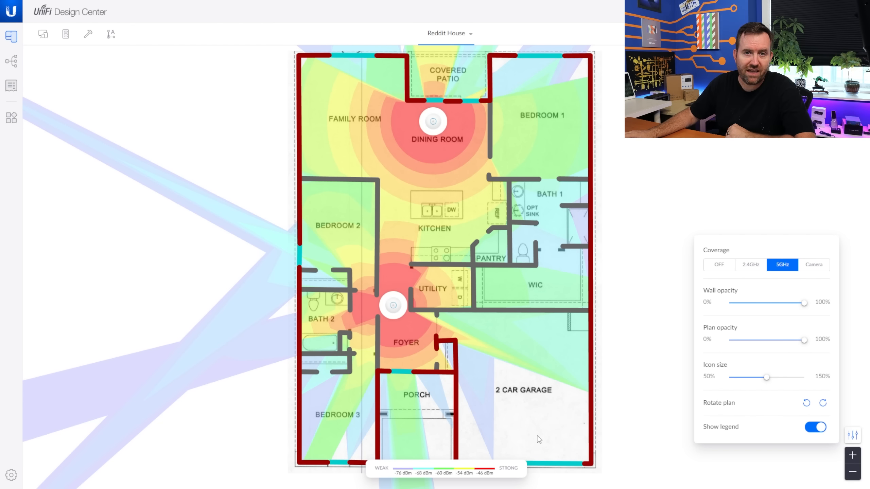
mouse_move(522, 400)
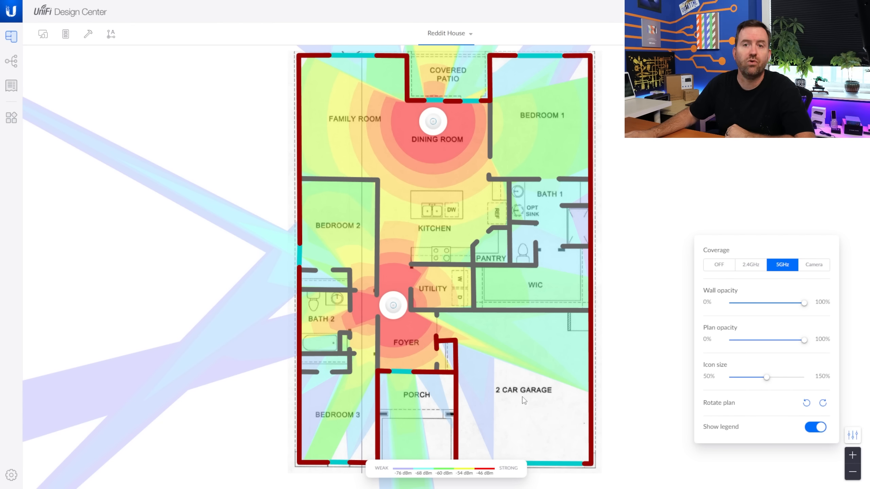
mouse_move(531, 359)
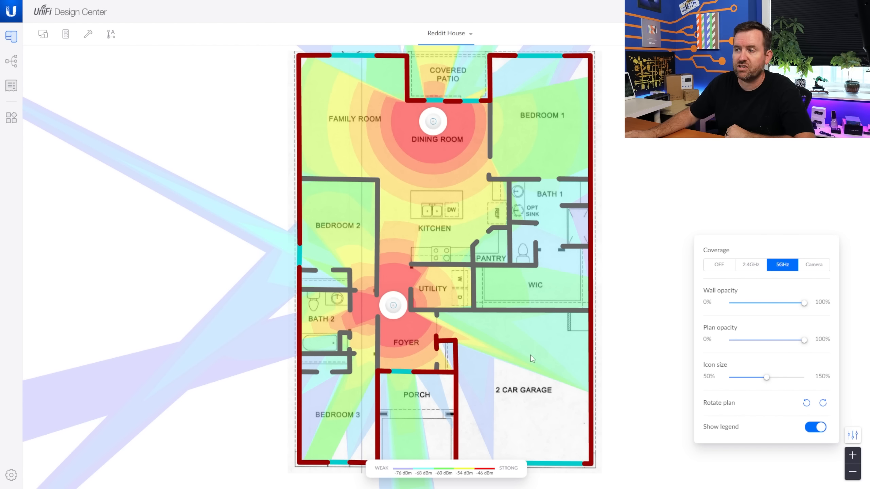
mouse_move(393, 306)
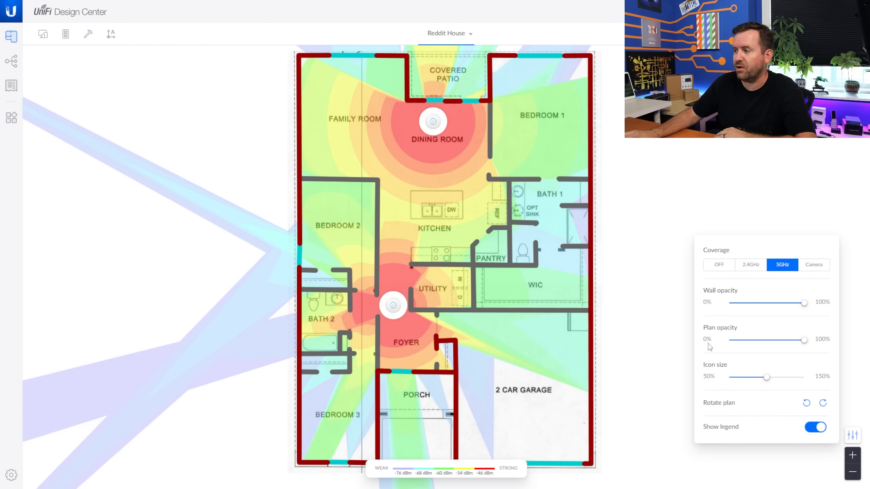
Select the 2.4GHz Coverage option to restore the broader heatmap
click(750, 265)
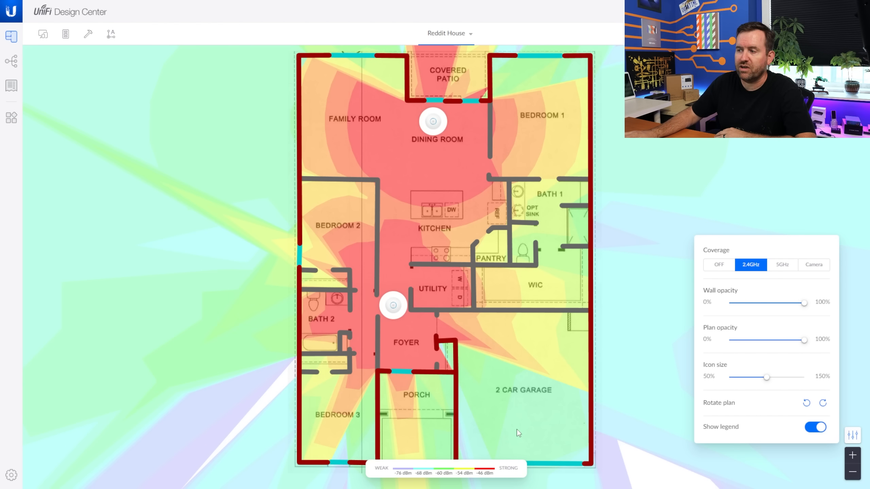
mouse_move(479, 337)
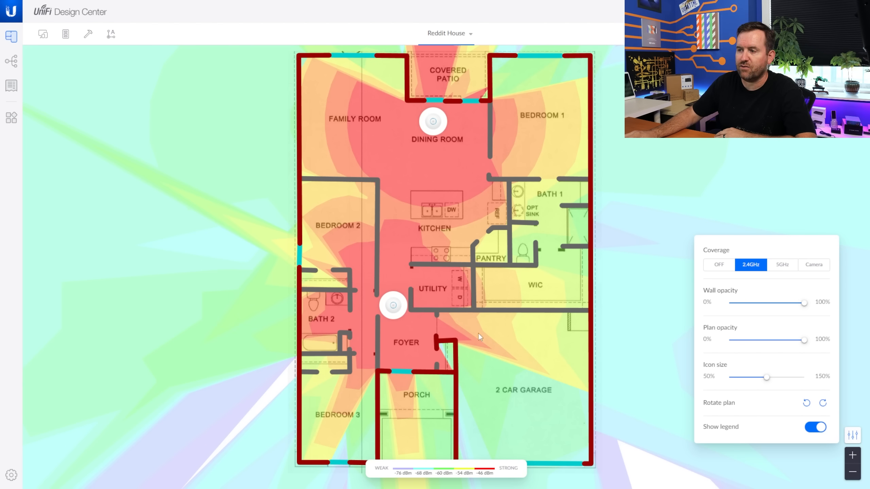
mouse_move(536, 347)
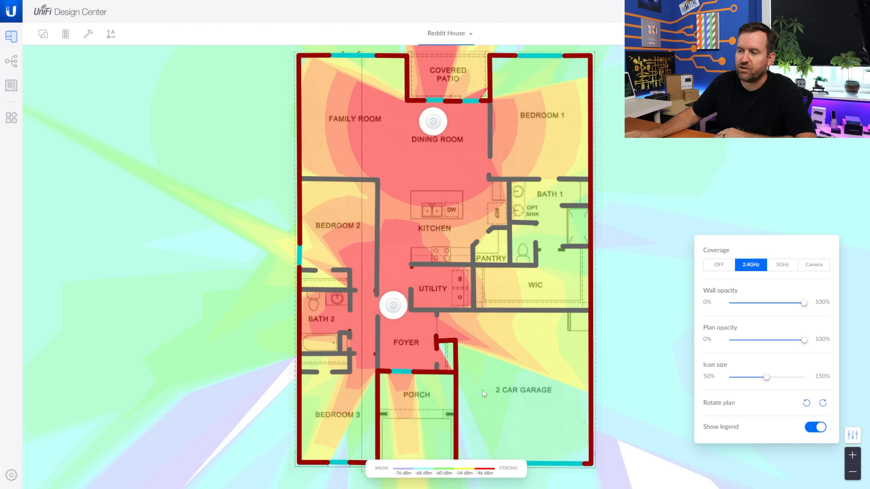
mouse_move(568, 439)
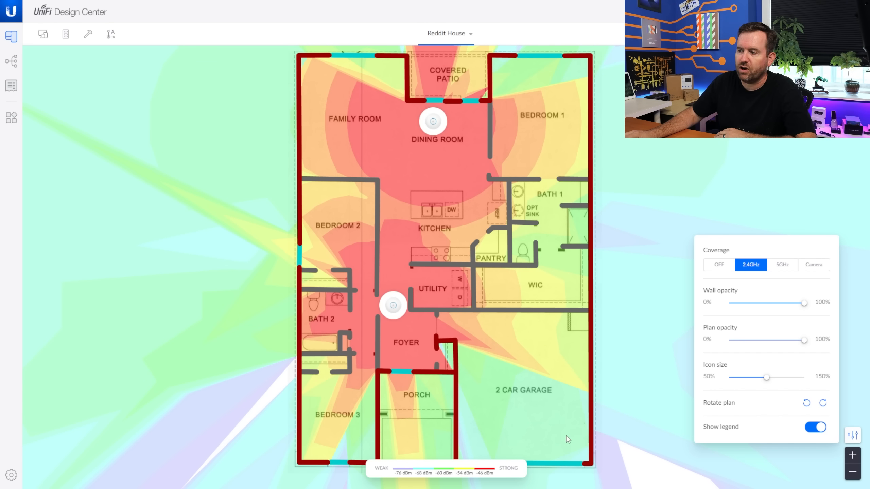
mouse_move(568, 353)
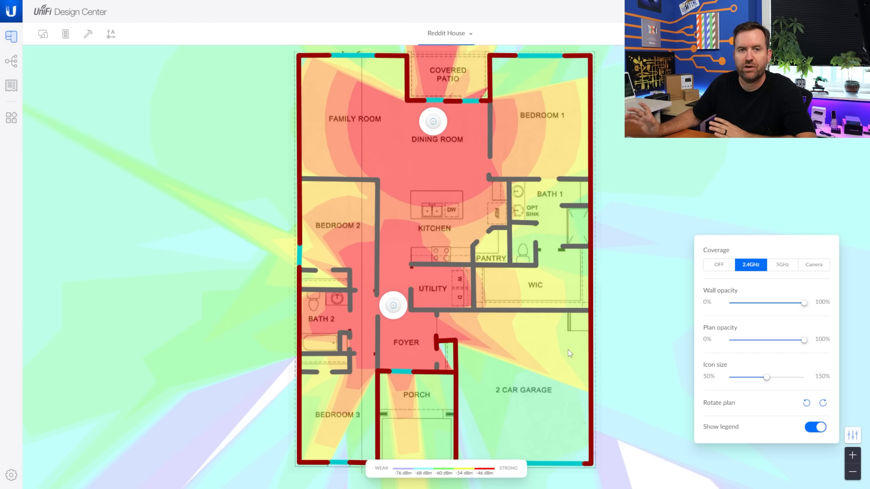
mouse_move(552, 323)
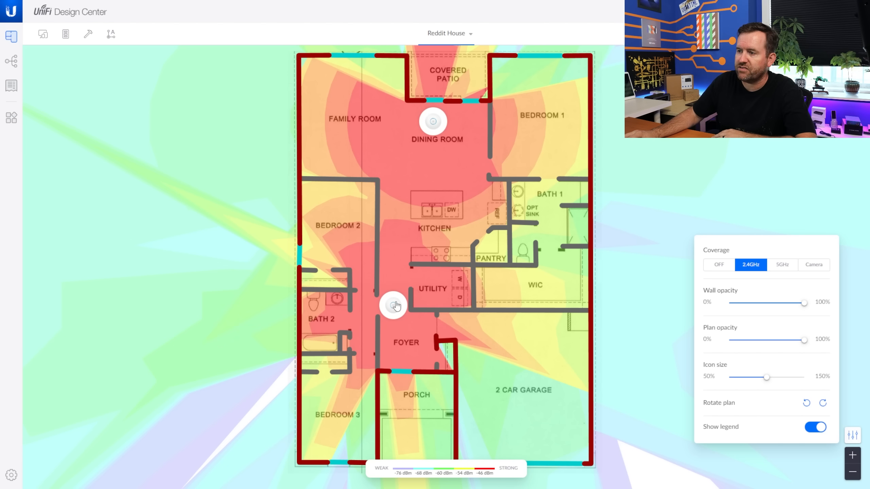
mouse_move(522, 343)
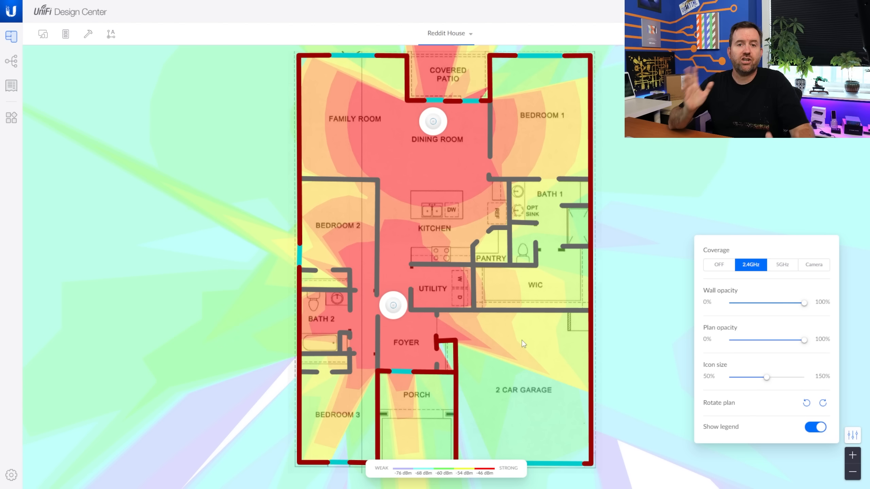